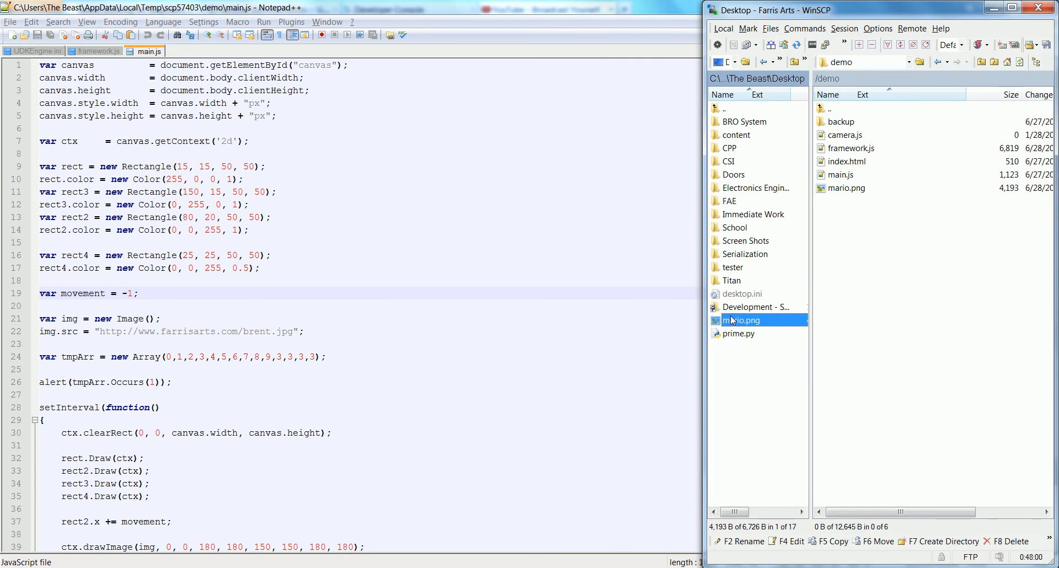
Bring up the context menu for mario.png in WinSCP's local pane
right_click(741, 320)
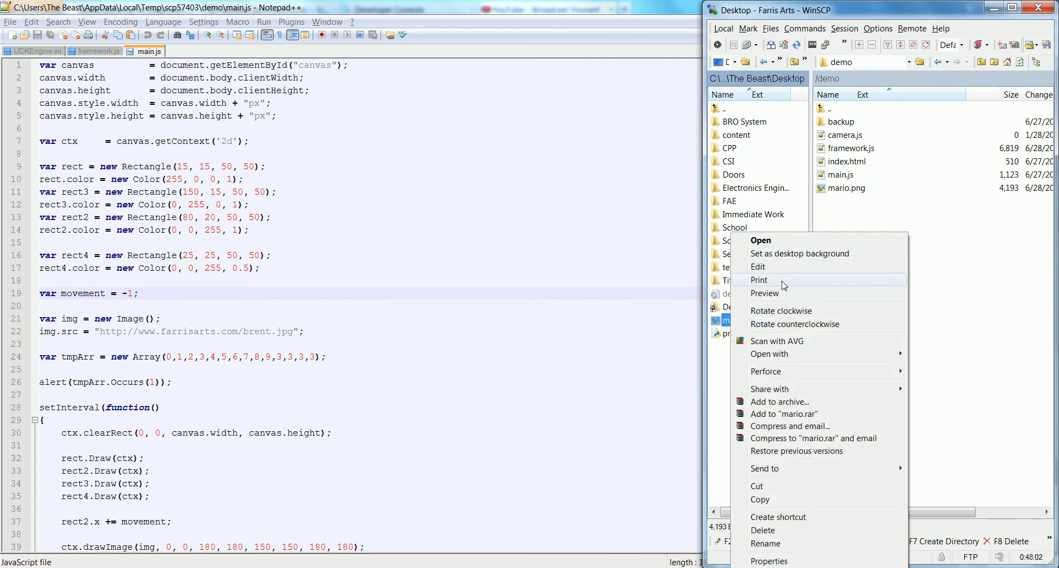
View mario.png in Windows Photo Viewer to inspect the Mario sprite-sheet frames
left_click(761, 241)
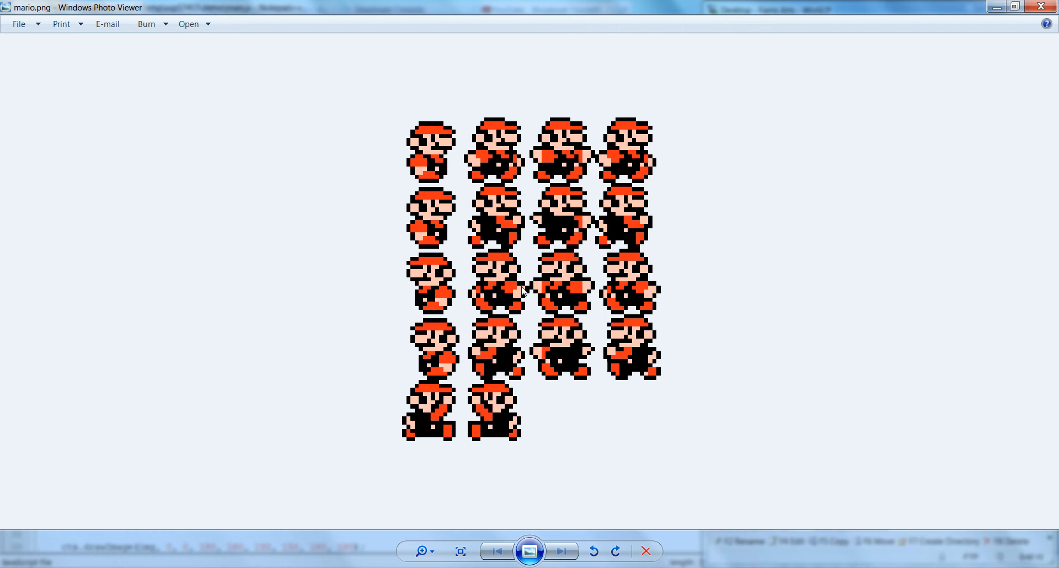
mouse_move(450, 280)
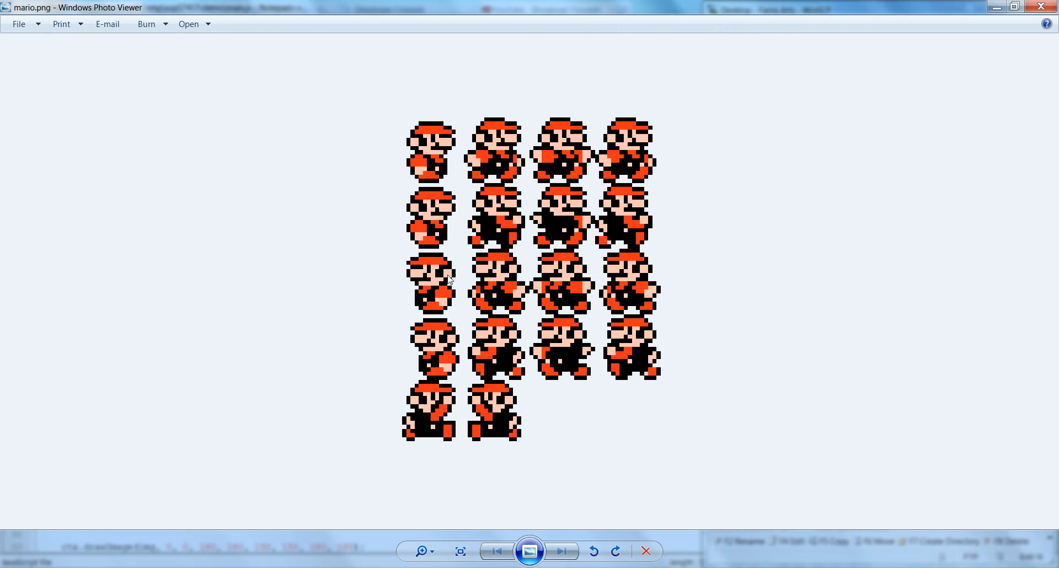
mouse_move(461, 135)
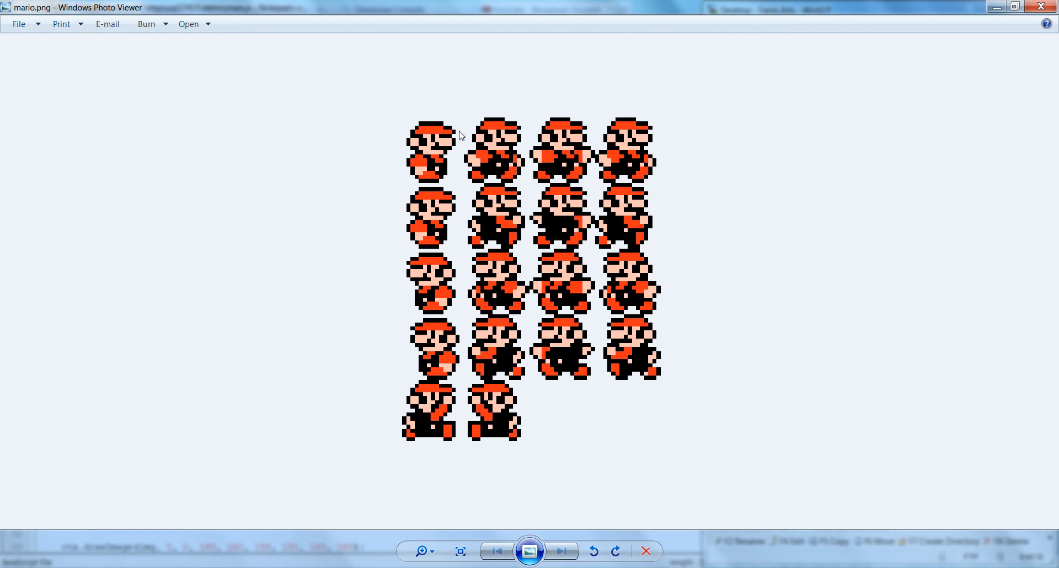
mouse_move(521, 133)
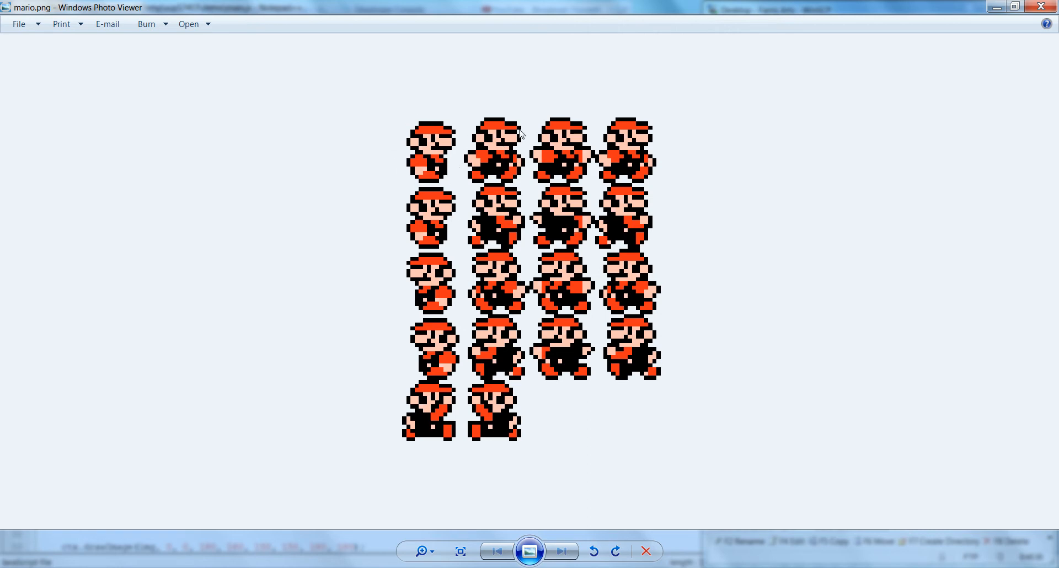
mouse_move(440, 202)
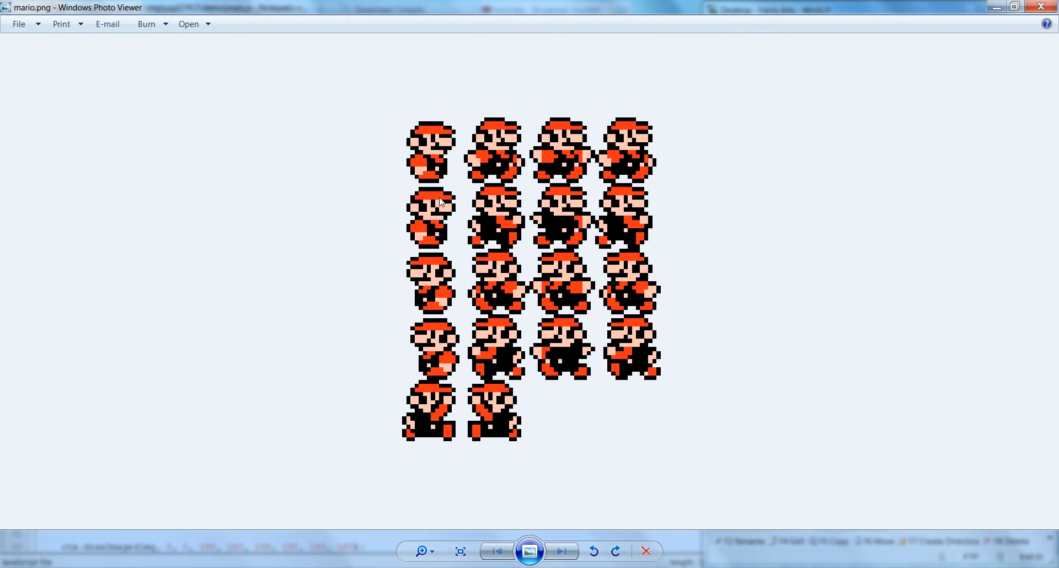
mouse_move(582, 177)
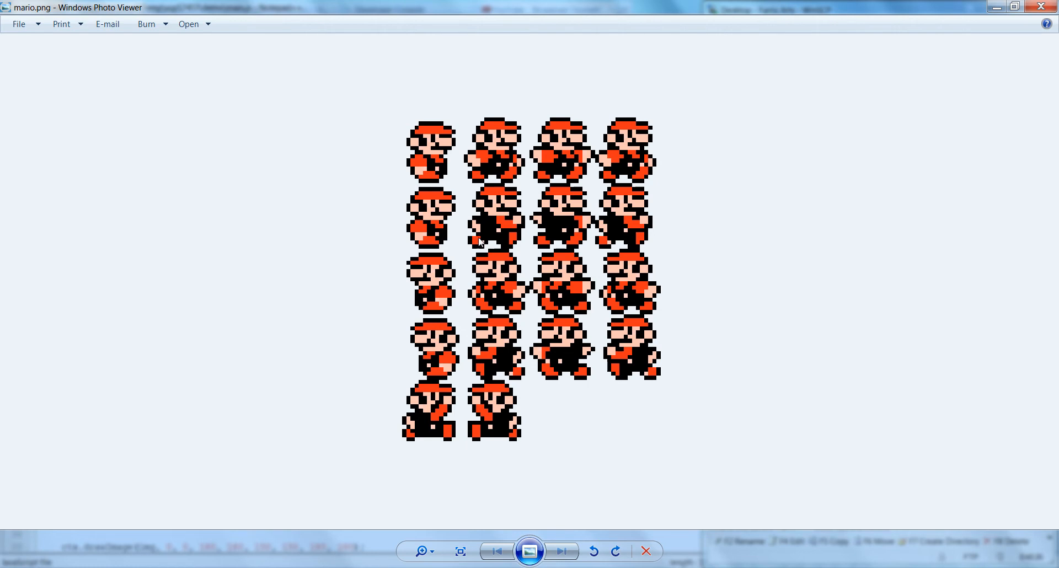
mouse_move(393, 119)
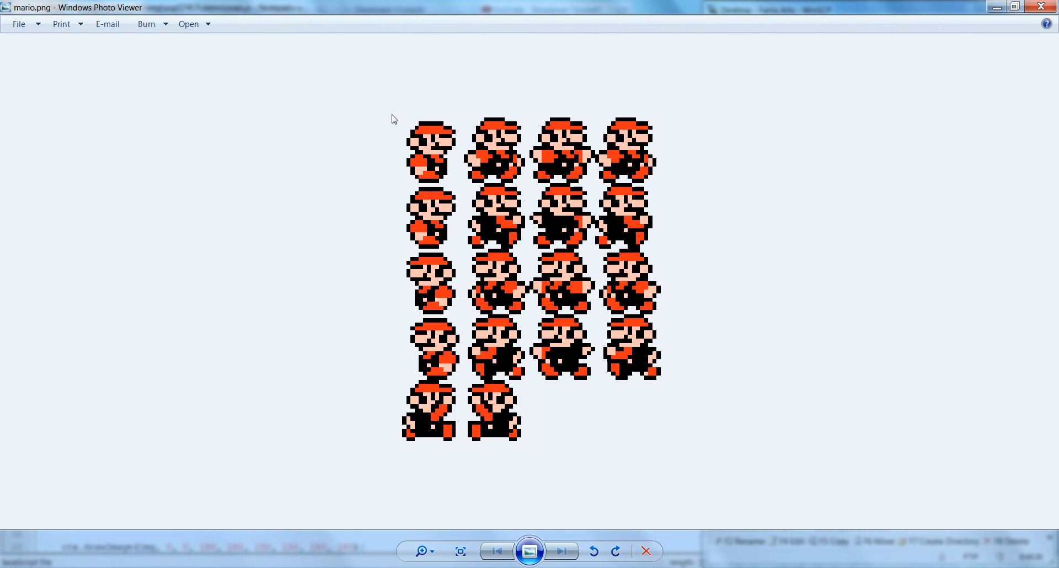
mouse_move(429, 217)
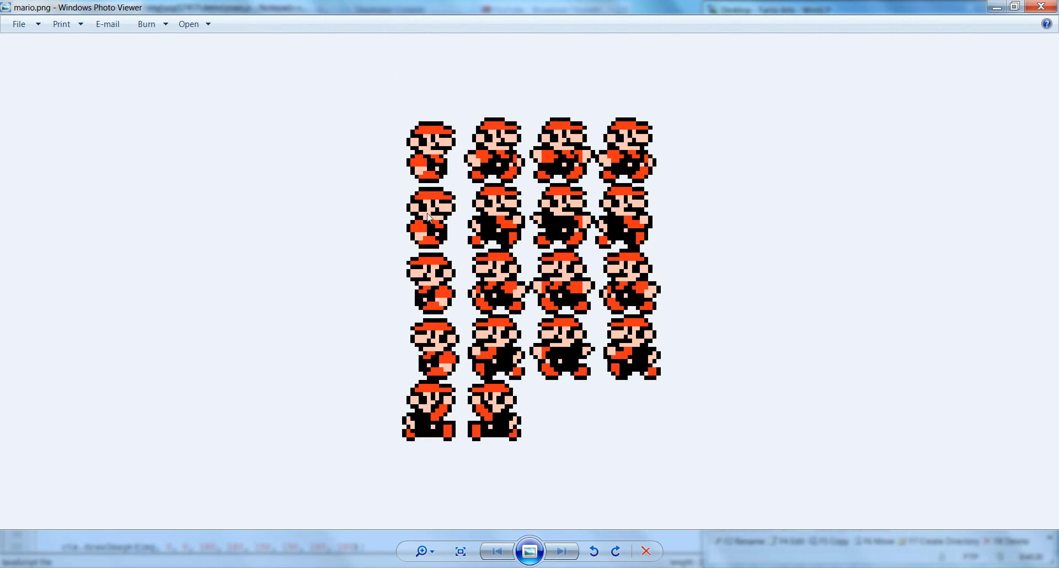
mouse_move(638, 134)
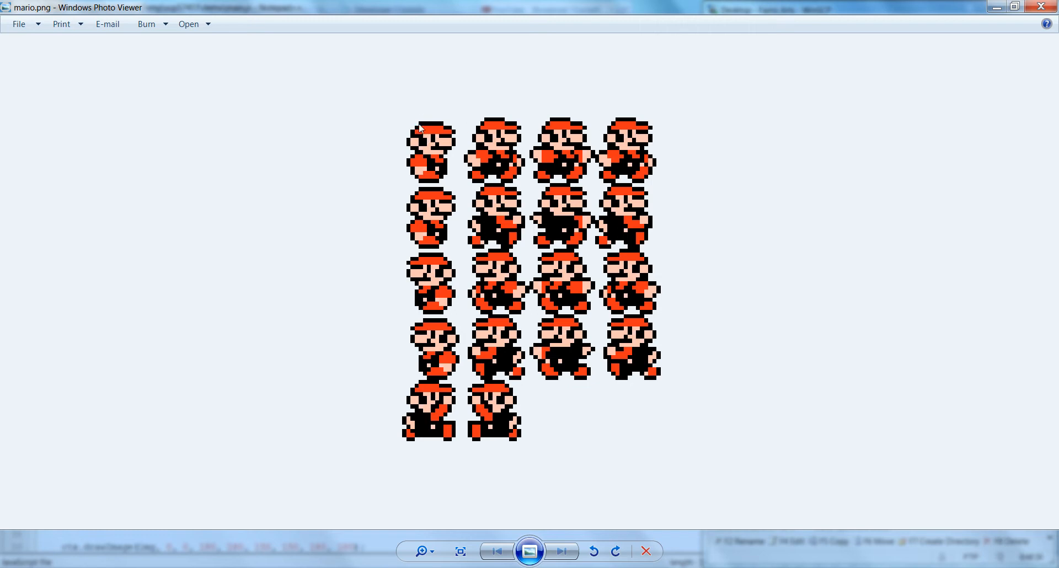
mouse_move(581, 103)
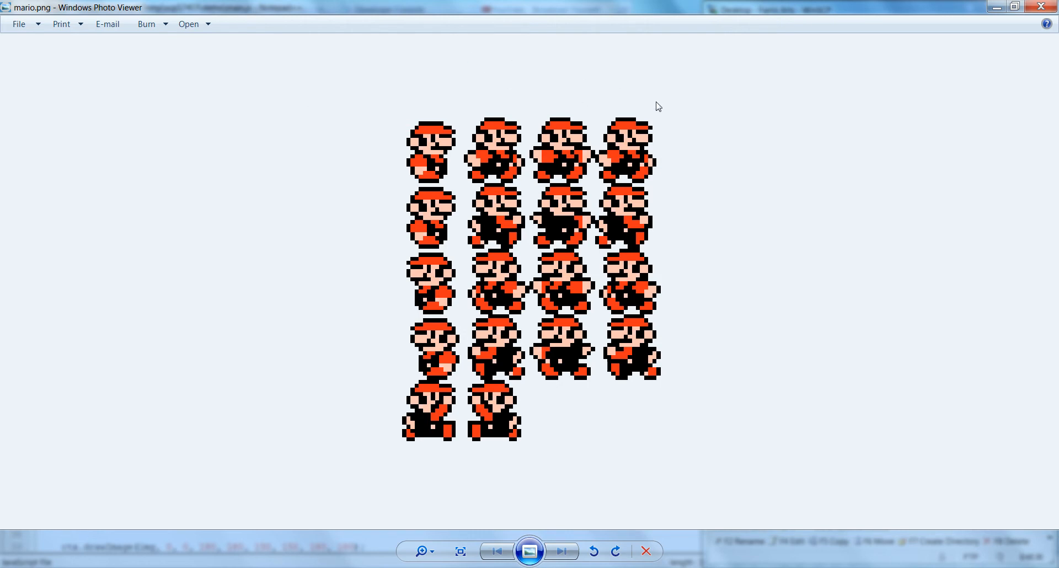
mouse_move(641, 130)
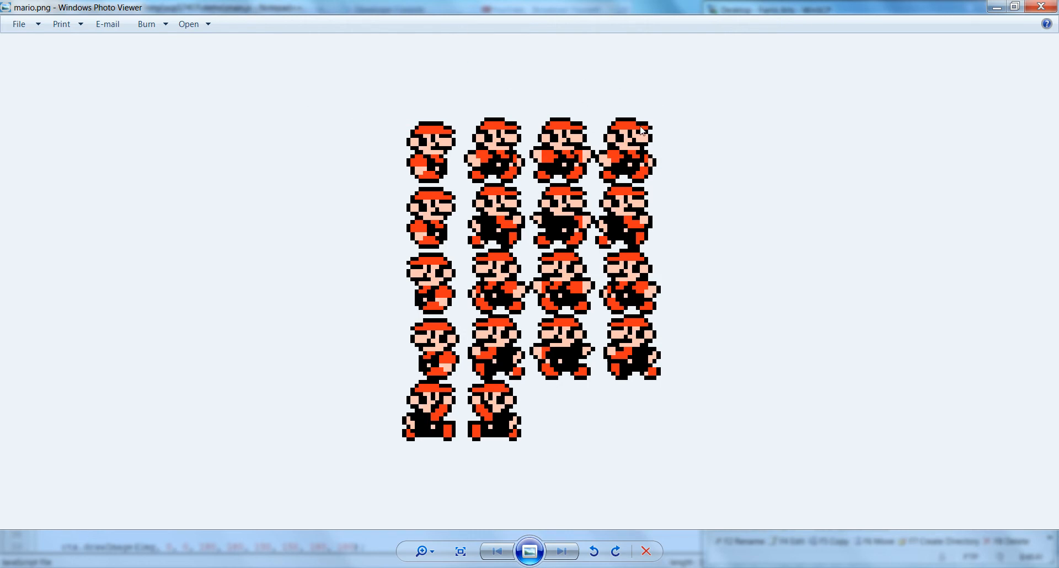
mouse_move(341, 122)
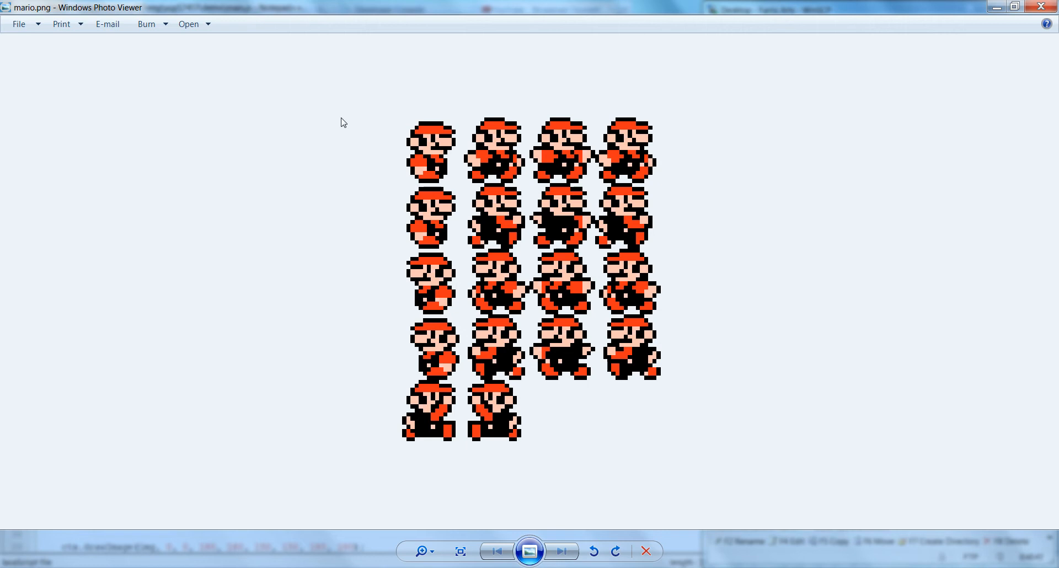
mouse_move(681, 88)
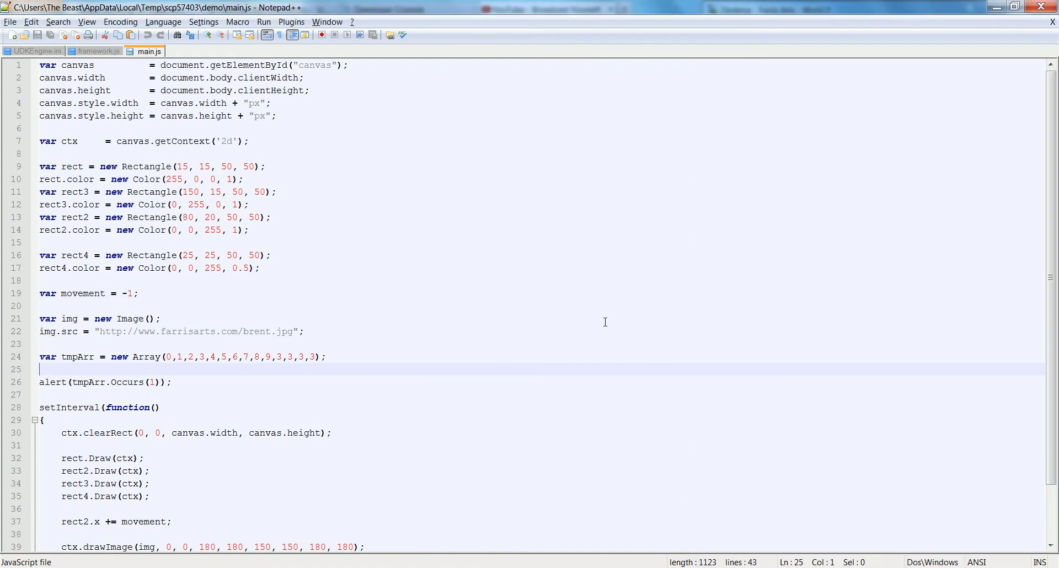
Delete the old rectangle, image-drawing and collision-check code from main.js, leaving only the canvas clear
left_click(271, 254)
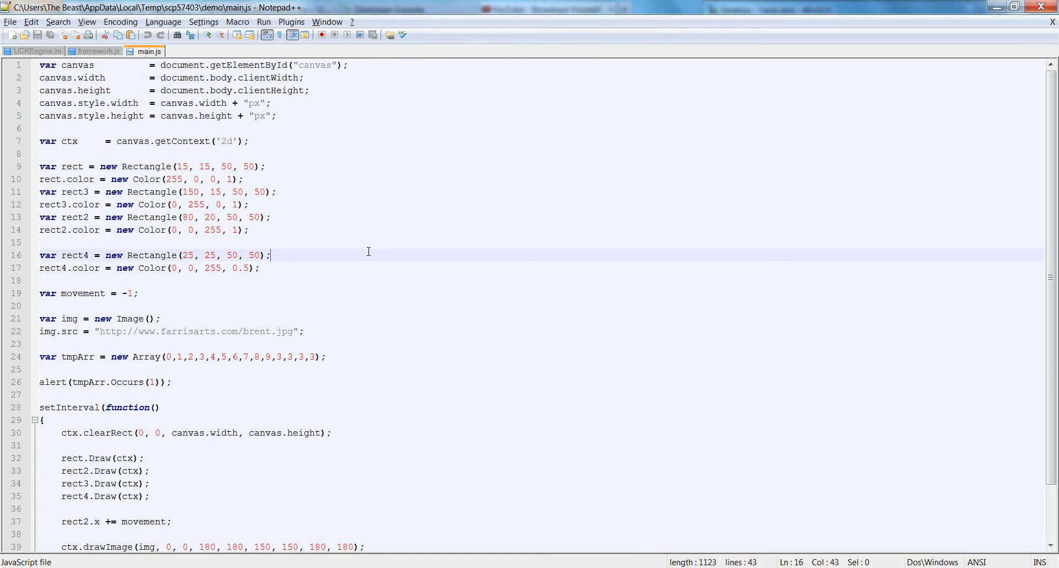
mouse_move(373, 242)
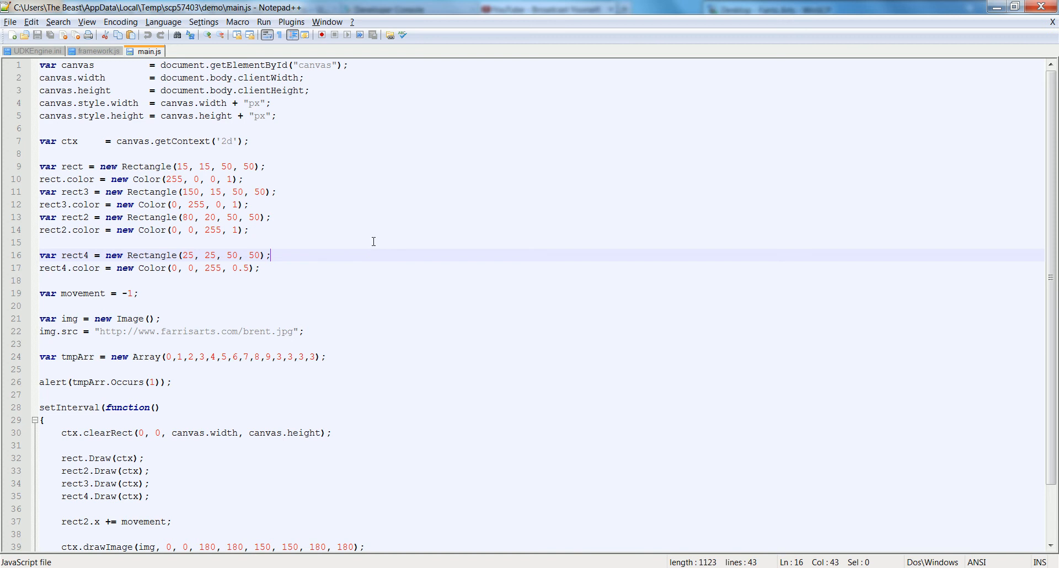
scroll("down", 3)
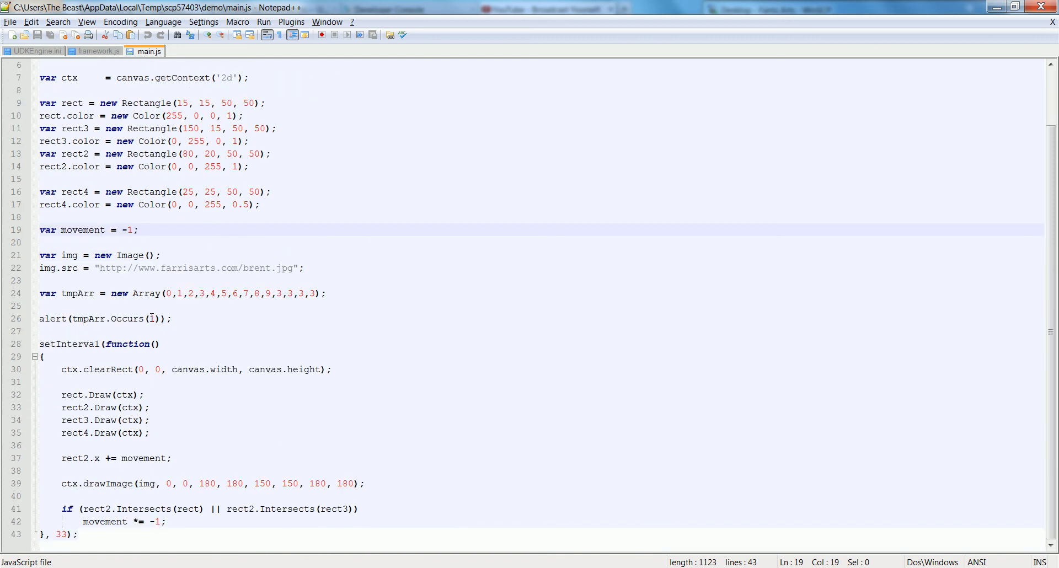
left_click(138, 229)
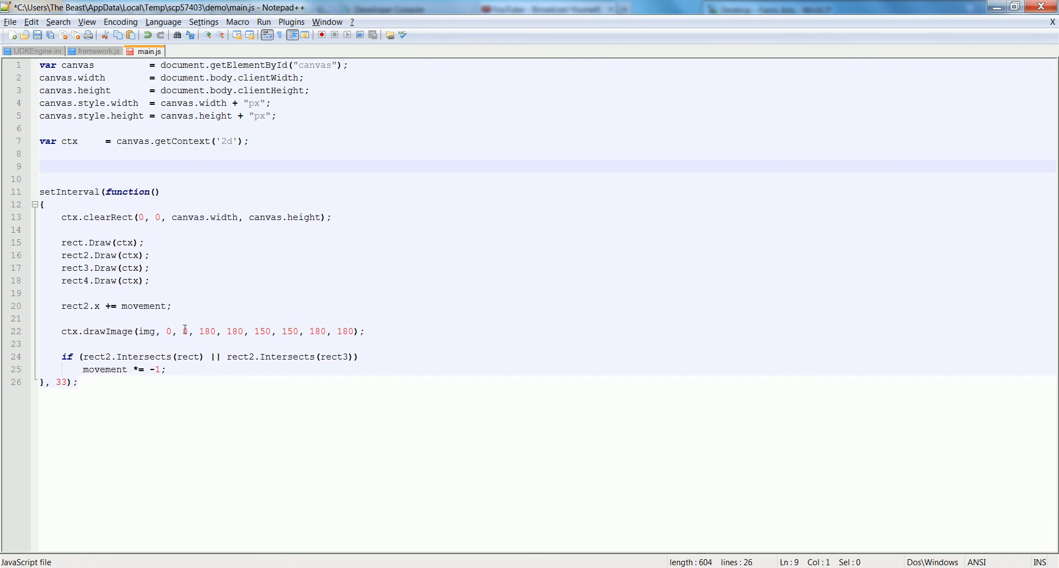
left_click_drag(60, 242, 365, 331)
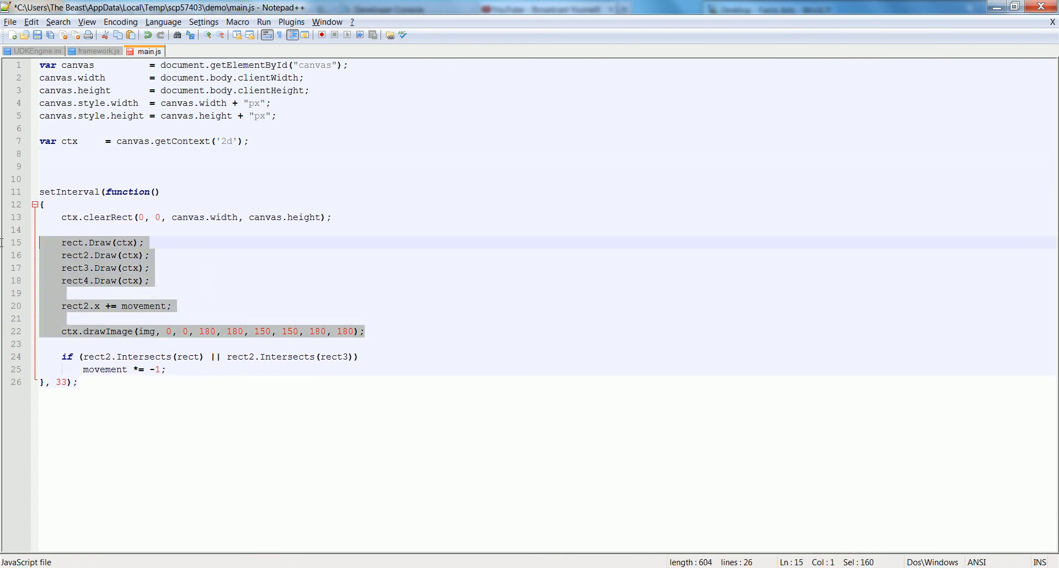
key("Delete")
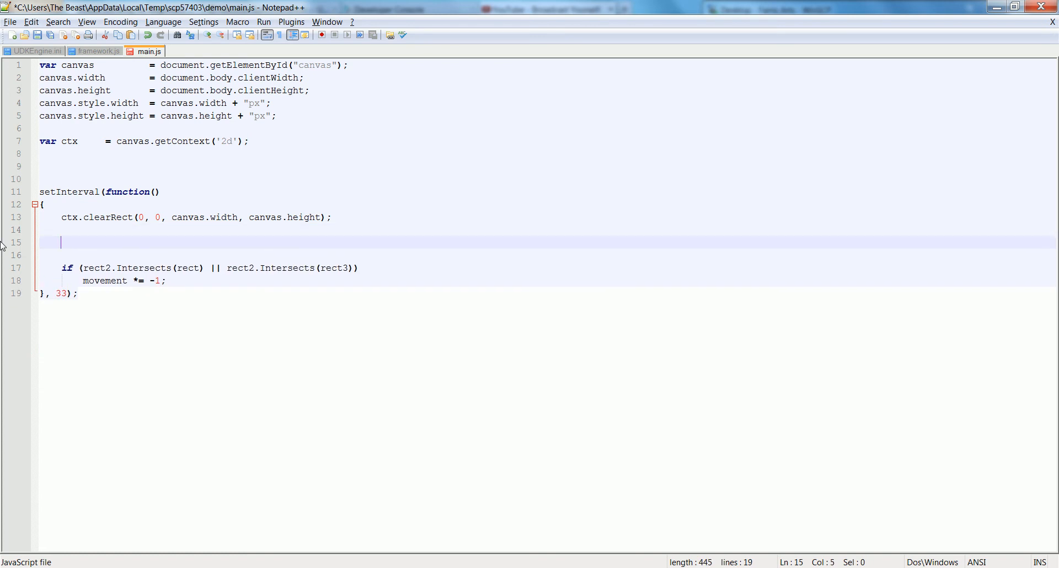
left_click_drag(61, 242, 165, 280)
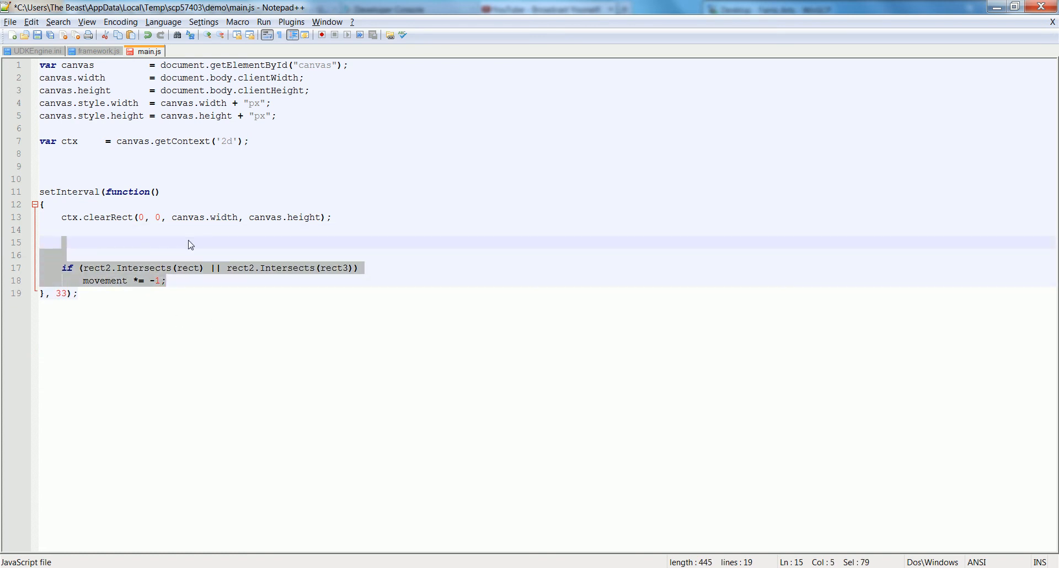
key("Delete")
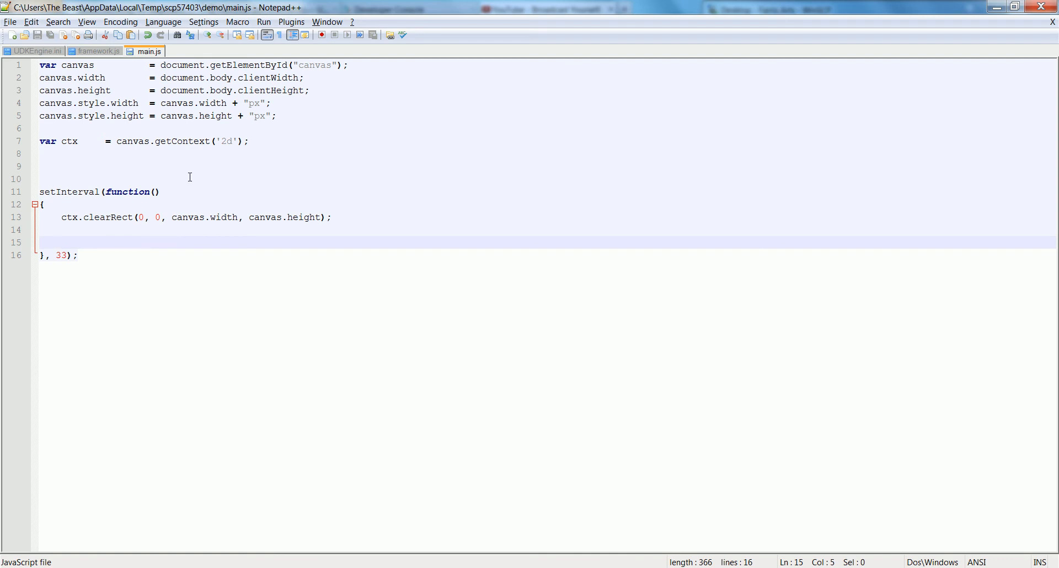
mouse_move(191, 167)
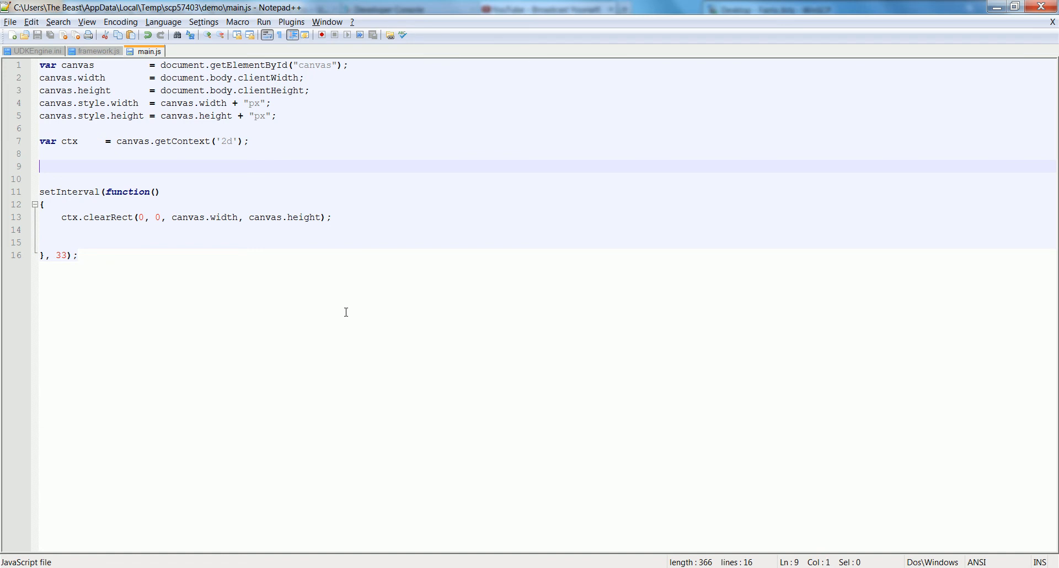
mouse_move(317, 313)
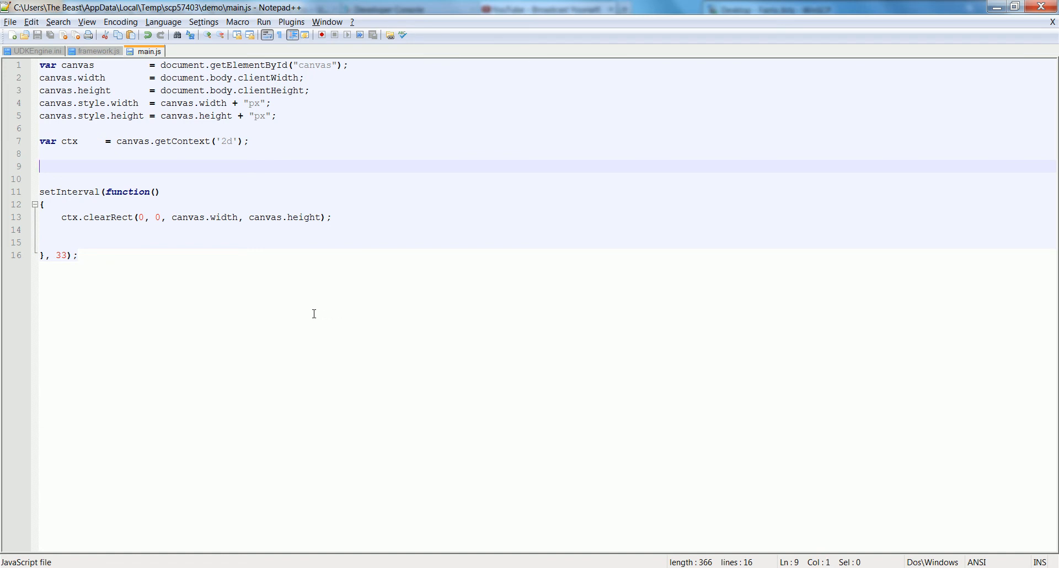
Declare var anim = new Animation(); after the canvas context in main.js
type("var")
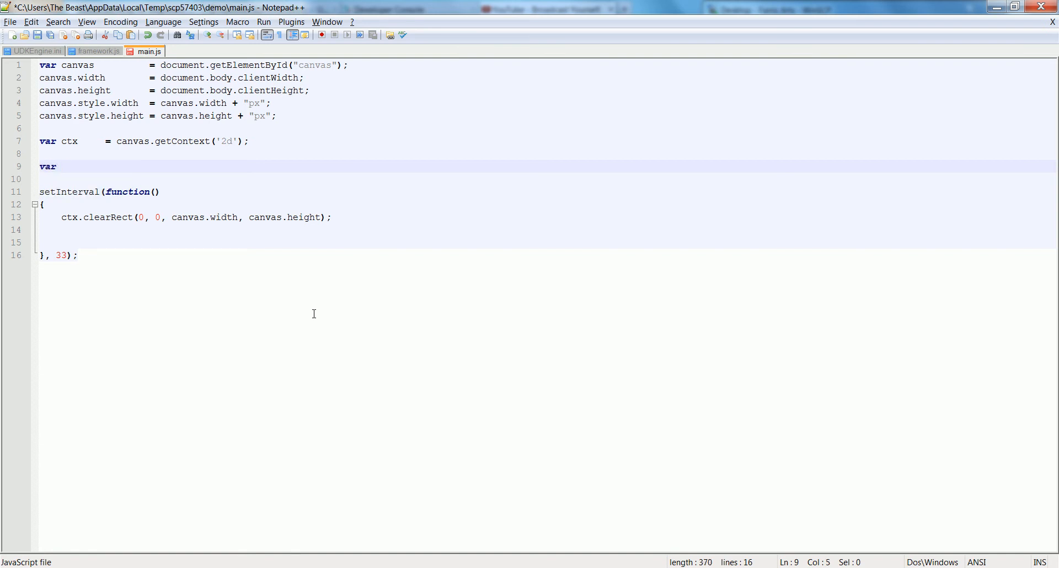
type("anim = new Ani")
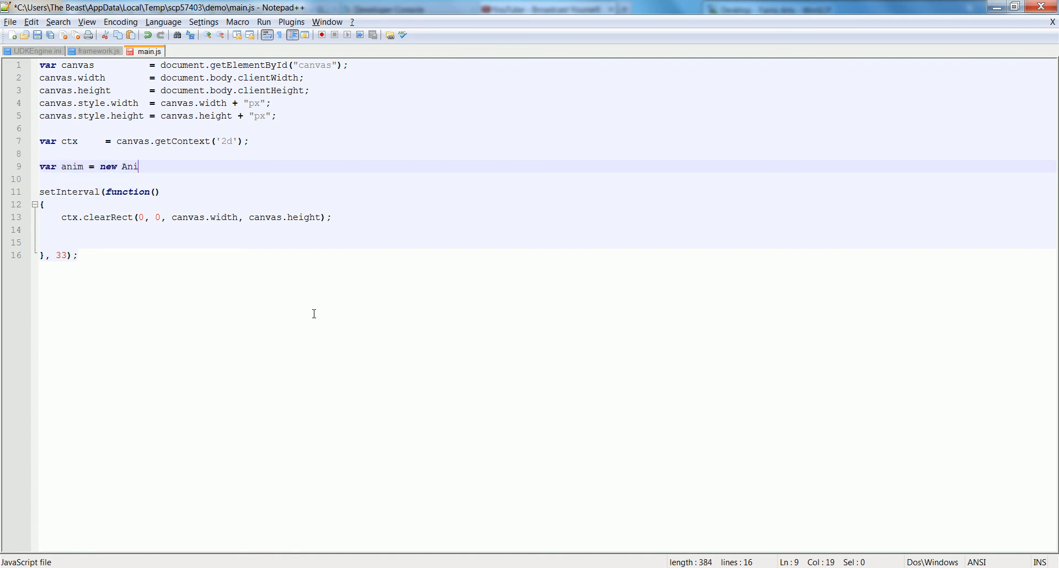
type("mation();")
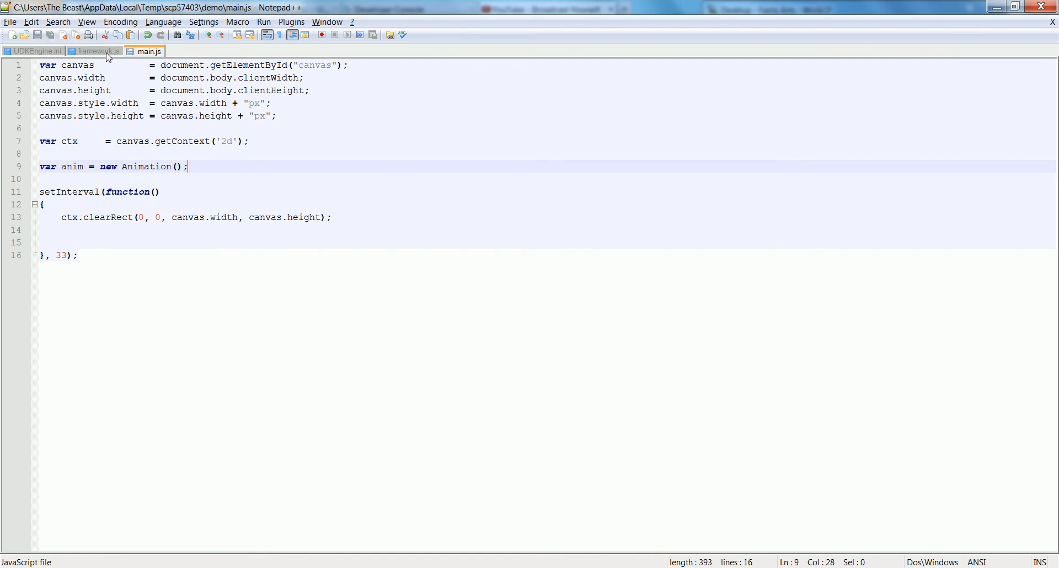
Fill the Animation call with its parameter list (width, height, row, column, limit, imgSrc, fps, columns, rows) from framework.js
left_click(99, 52)
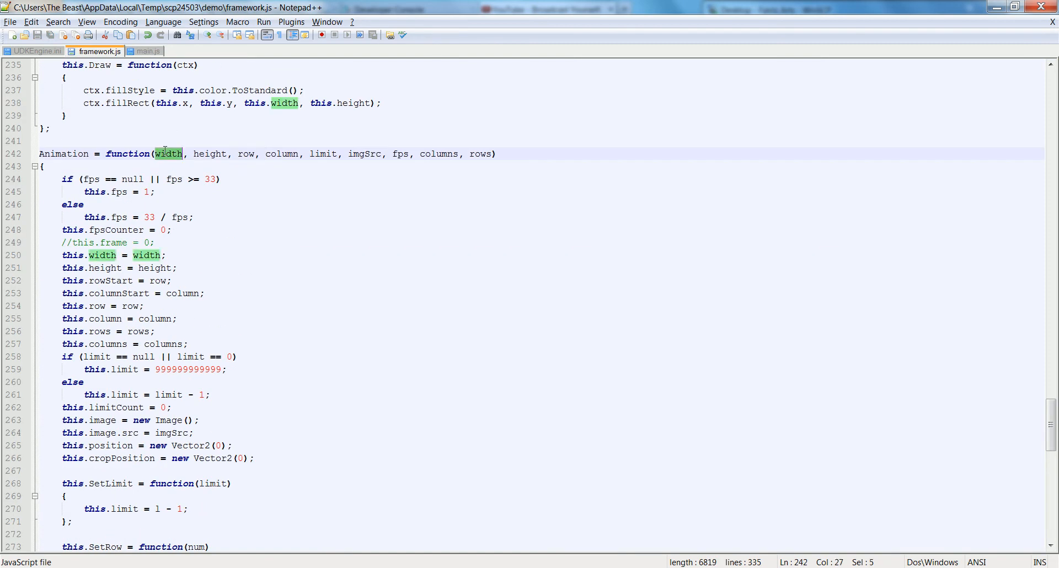
left_click(149, 51)
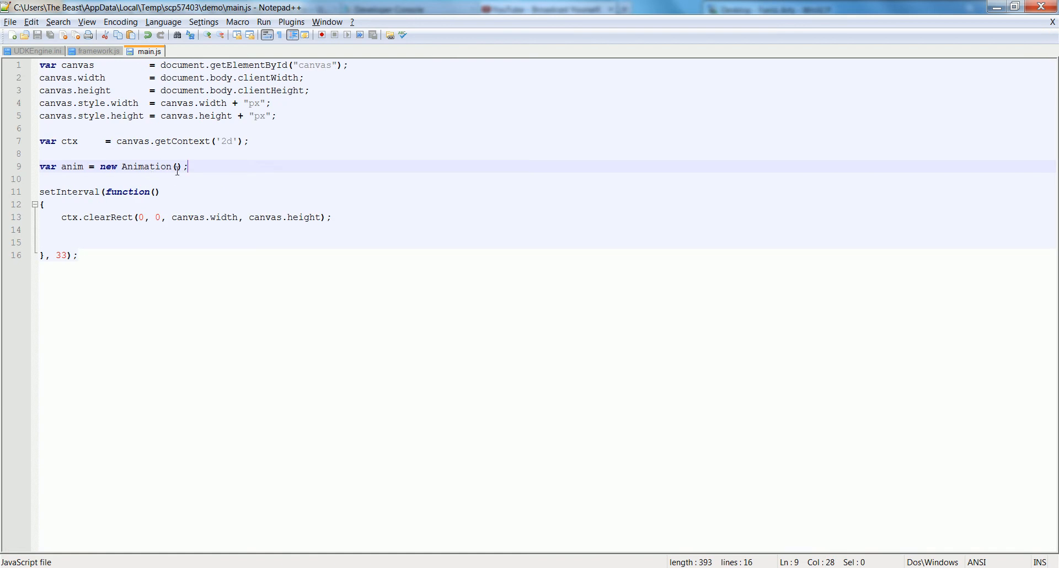
type("width, height, row, column, limit, imgSrc, fps, columns, rows")
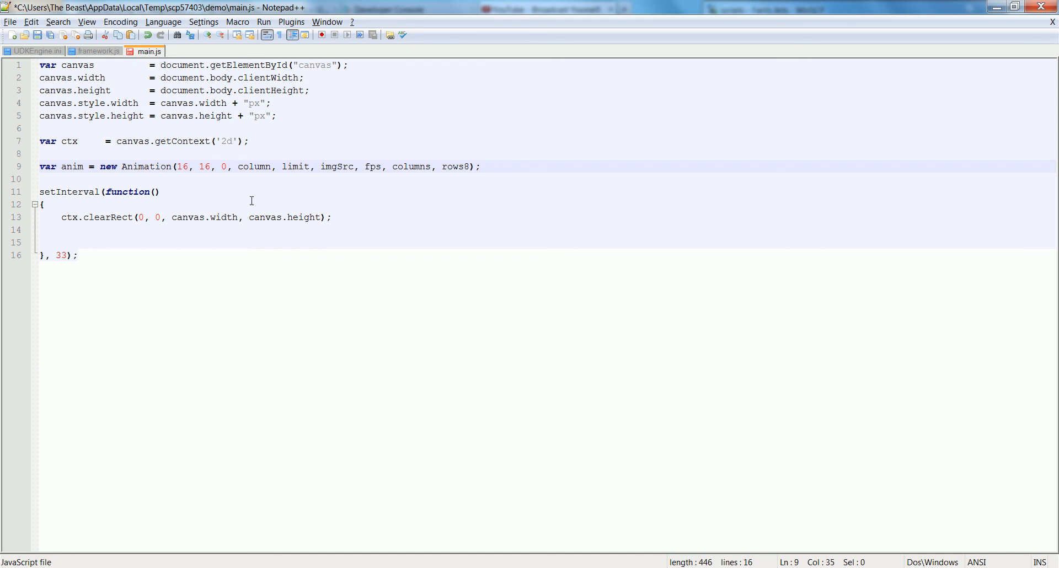
Set the Animation's column to 0, limit to 8 and image source to "mario.png"
double_click(254, 166)
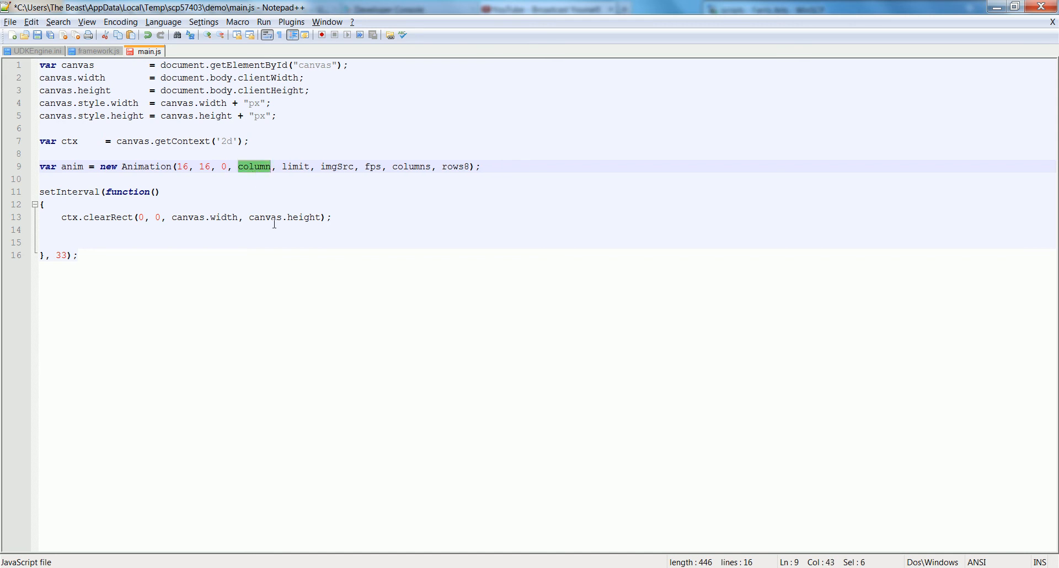
type("0")
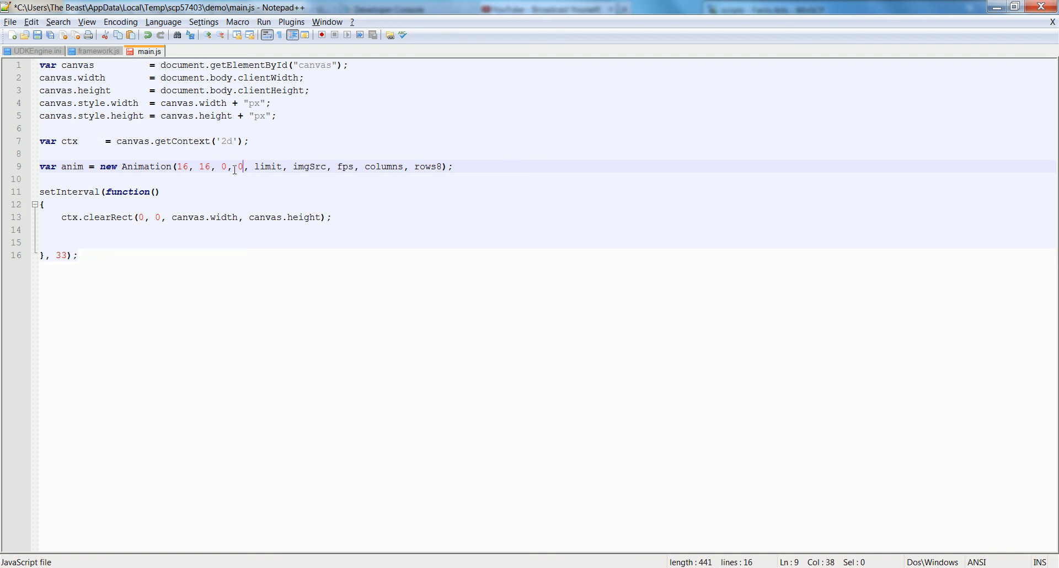
double_click(267, 166)
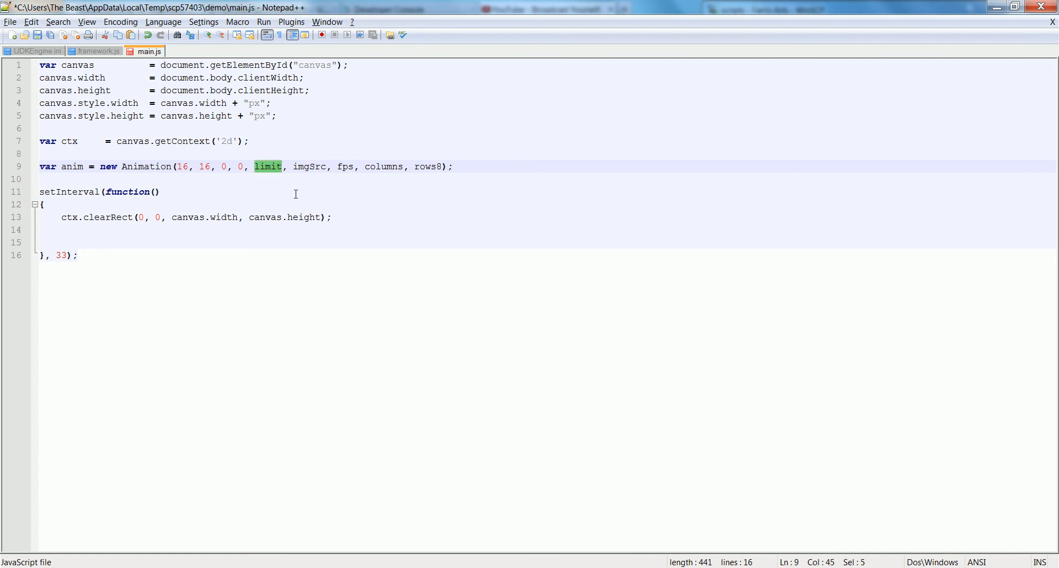
type("8")
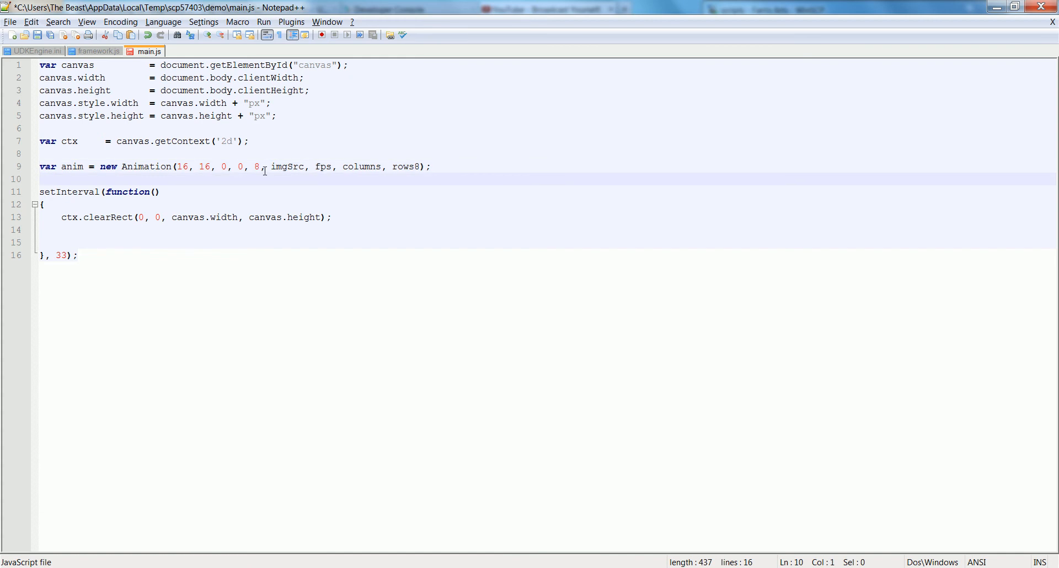
double_click(256, 167)
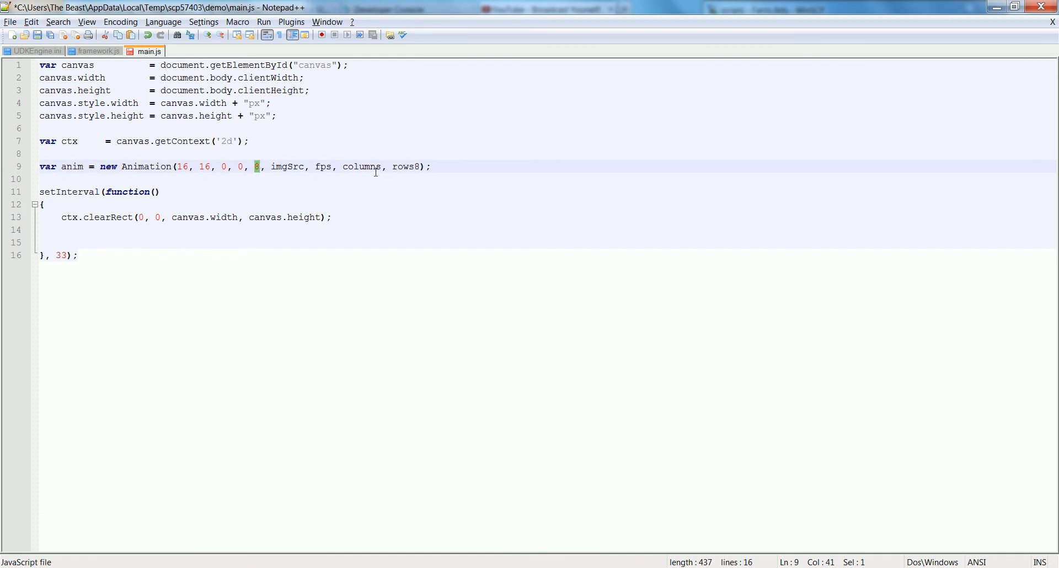
mouse_move(372, 173)
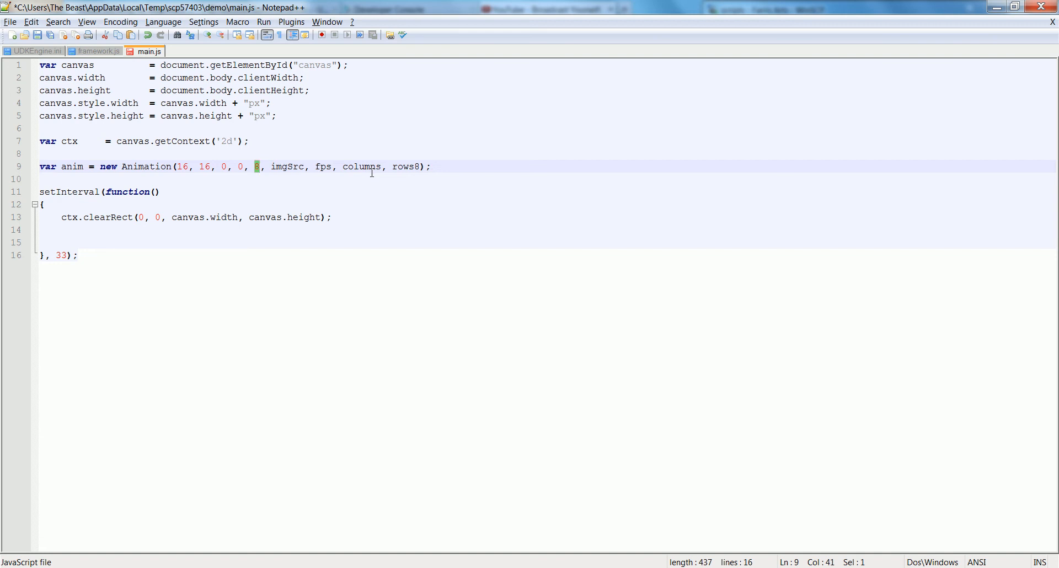
double_click(287, 167)
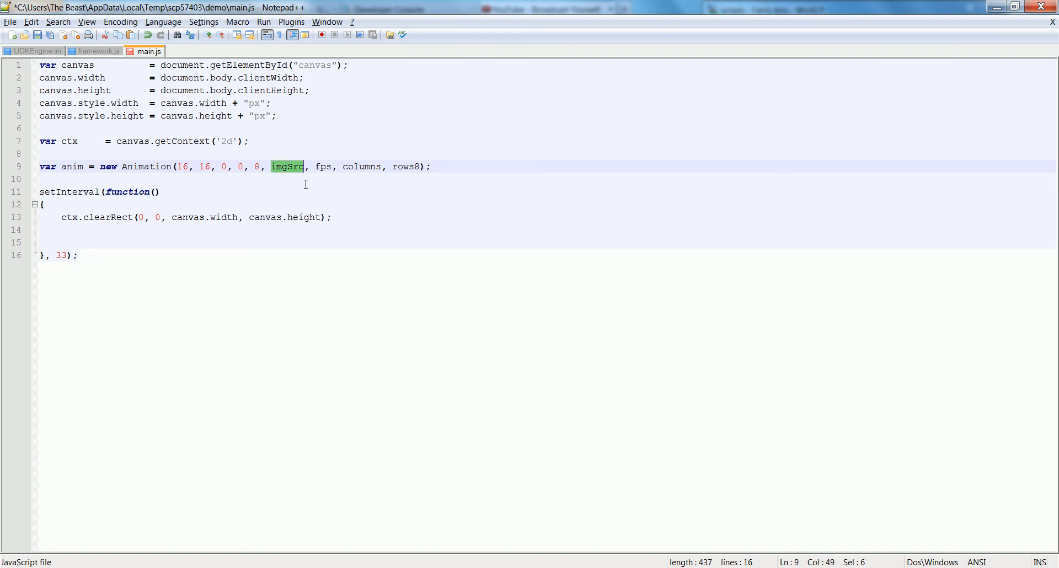
type("\"mario")
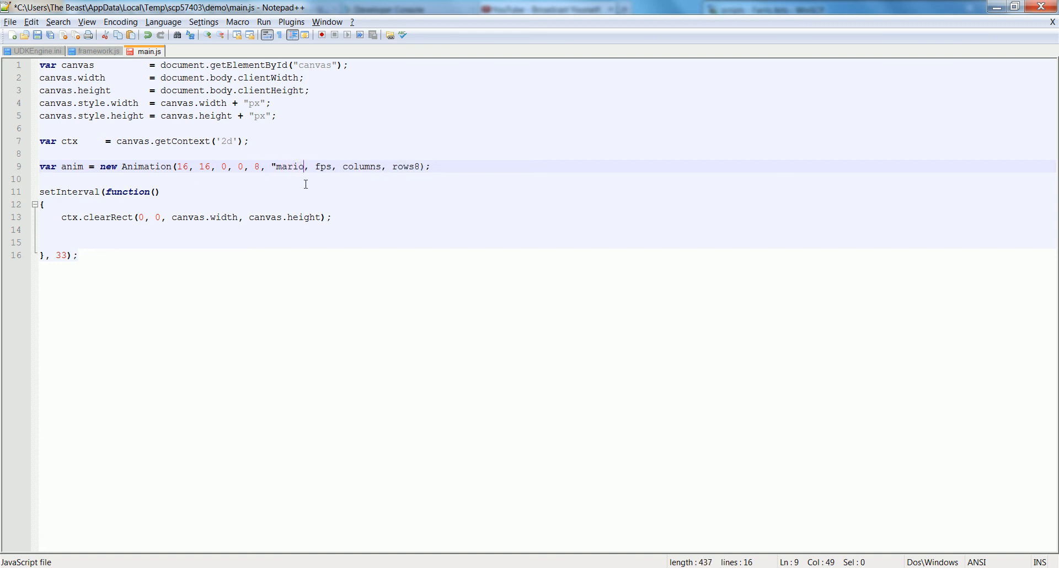
type(".png")
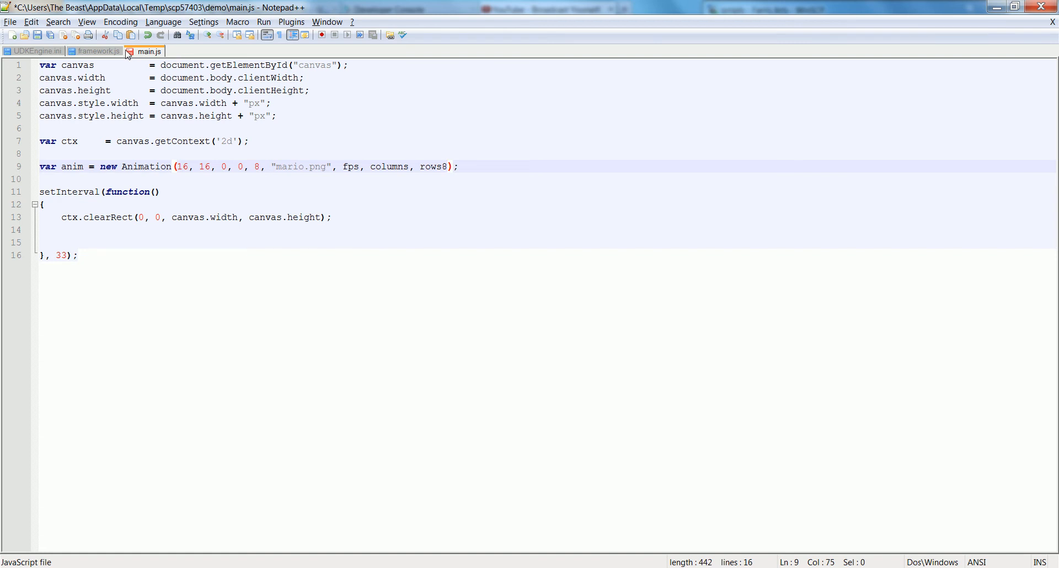
Check Animation's parameters in framework.js, then view the mario.png sprite sheet from WinSCP
left_click(98, 51)
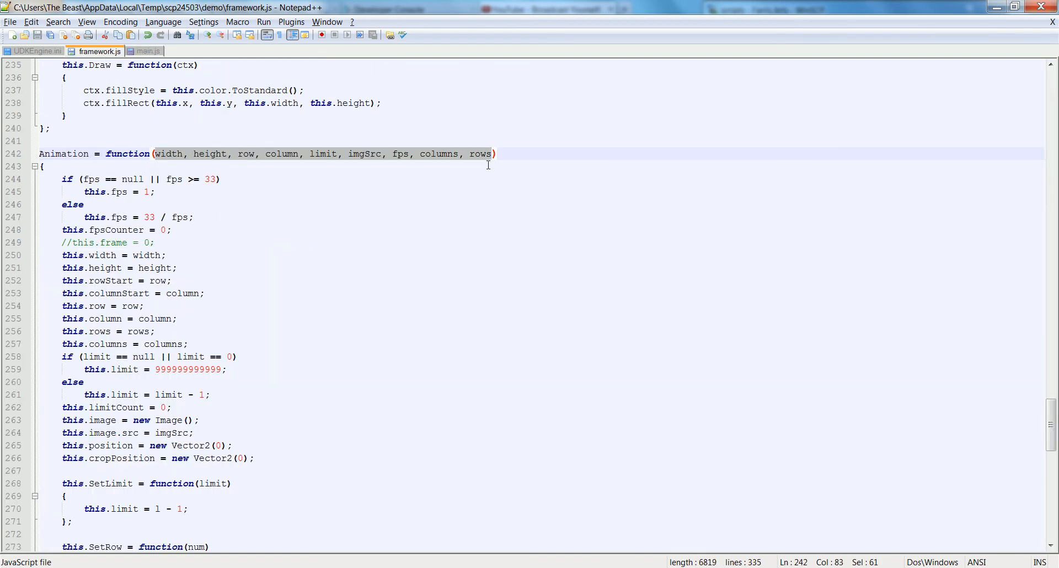
left_click(145, 50)
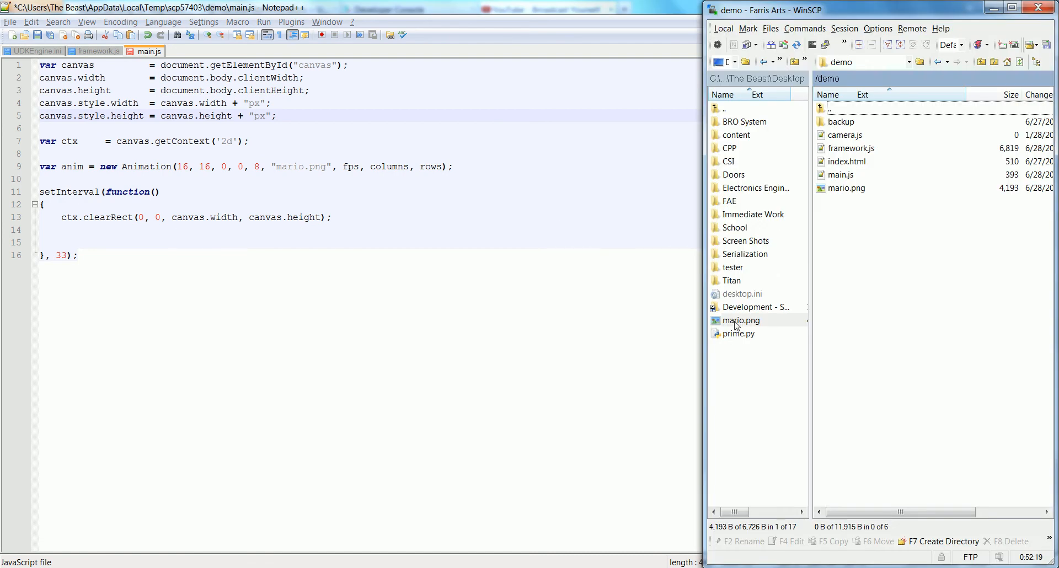
right_click(741, 320)
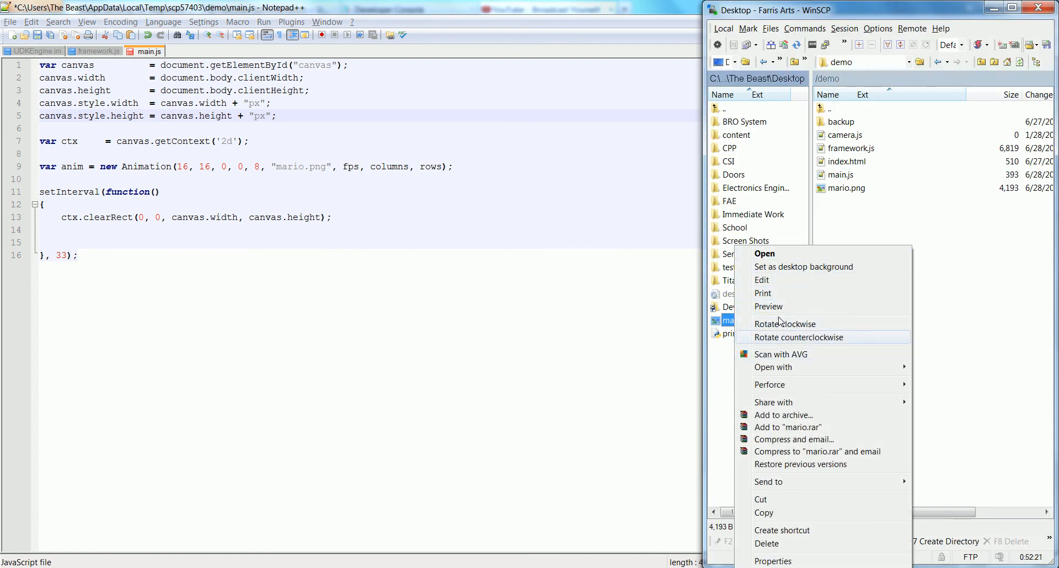
left_click(764, 254)
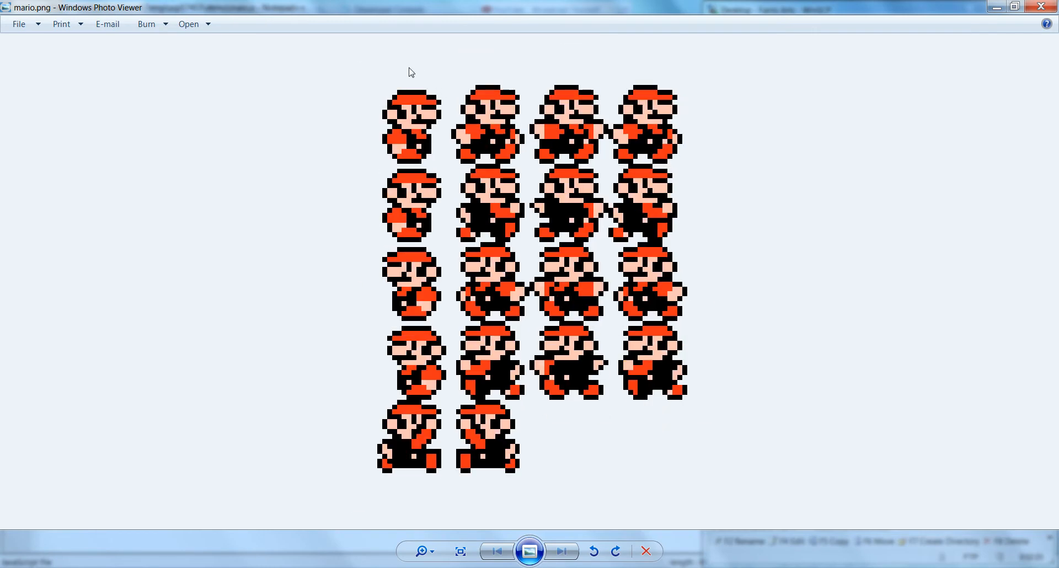
mouse_move(318, 135)
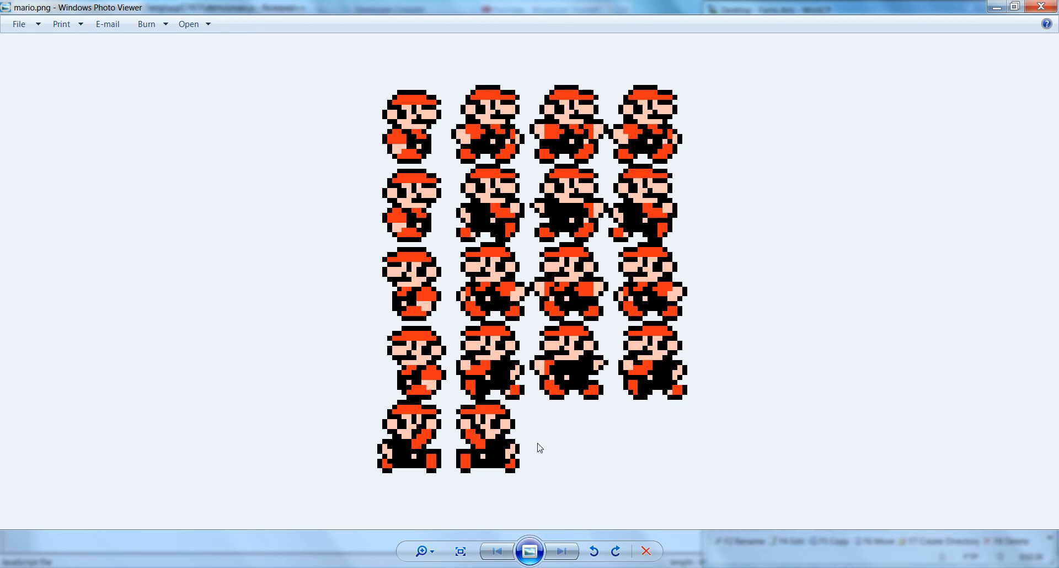
mouse_move(641, 329)
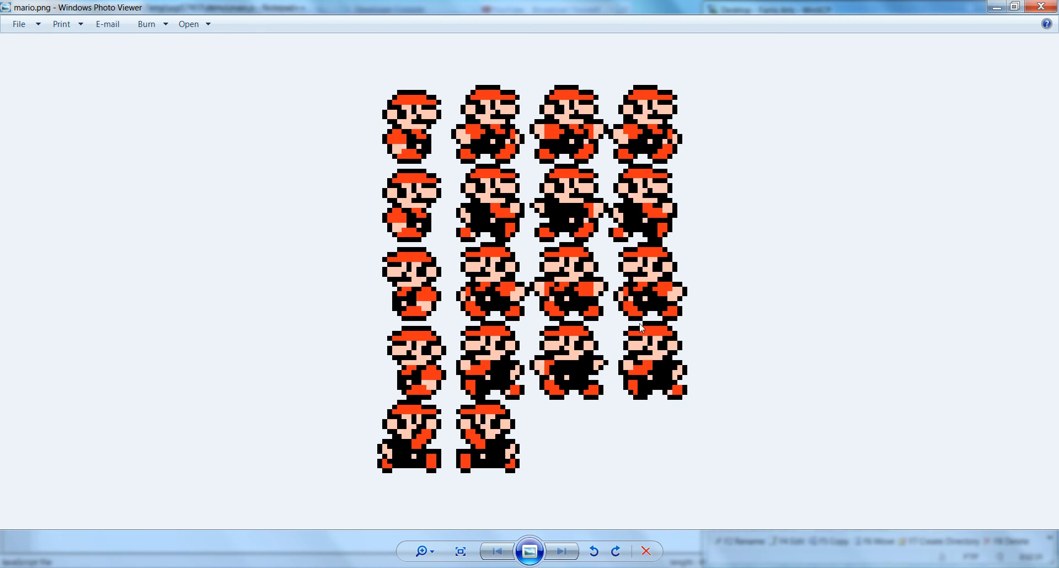
mouse_move(392, 98)
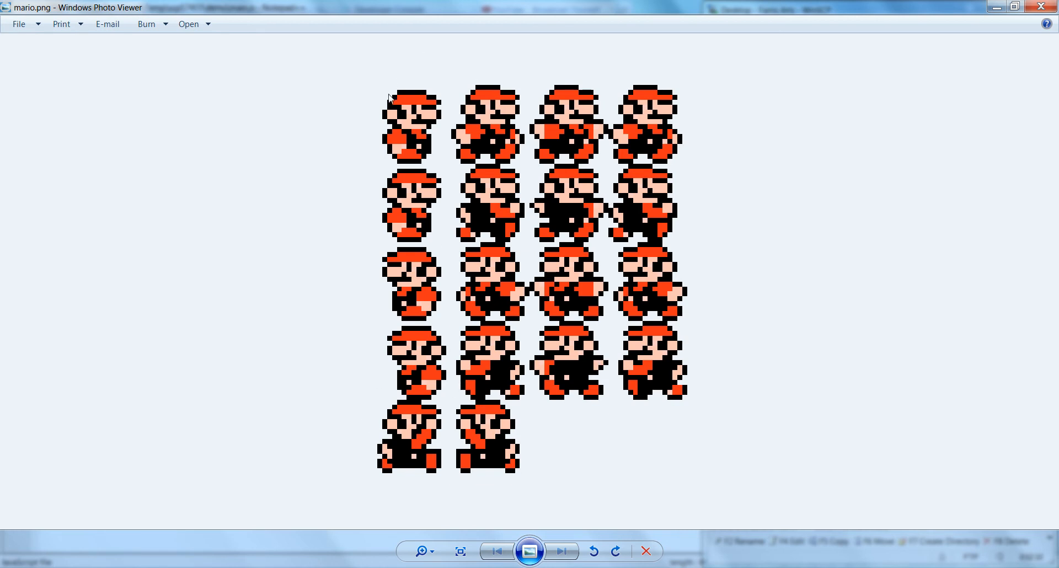
mouse_move(635, 137)
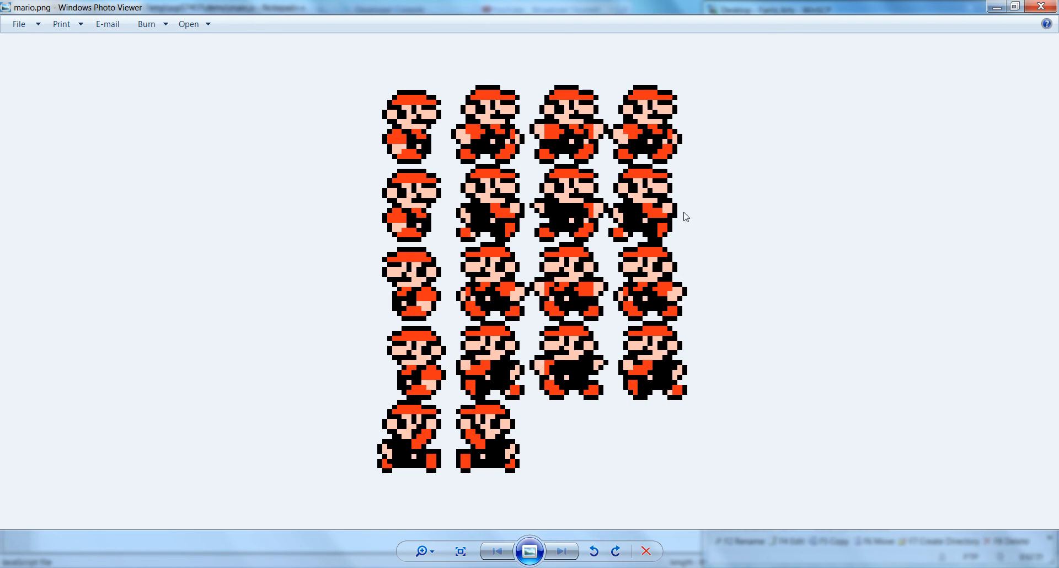
mouse_move(636, 198)
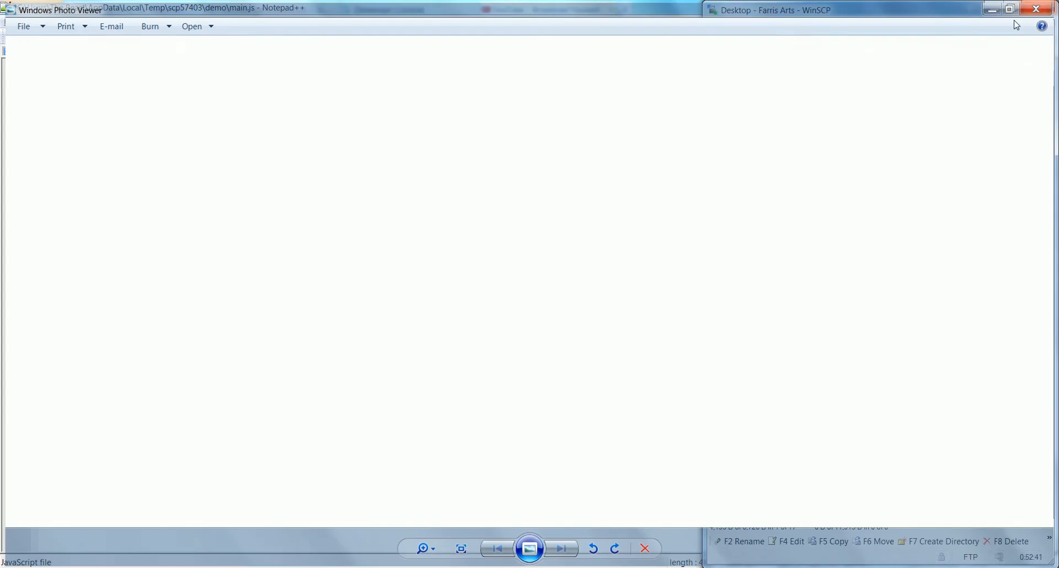
Give the Animation 12 fps with 4 columns and 5 rows, then review framework.js's columns handling
double_click(388, 166)
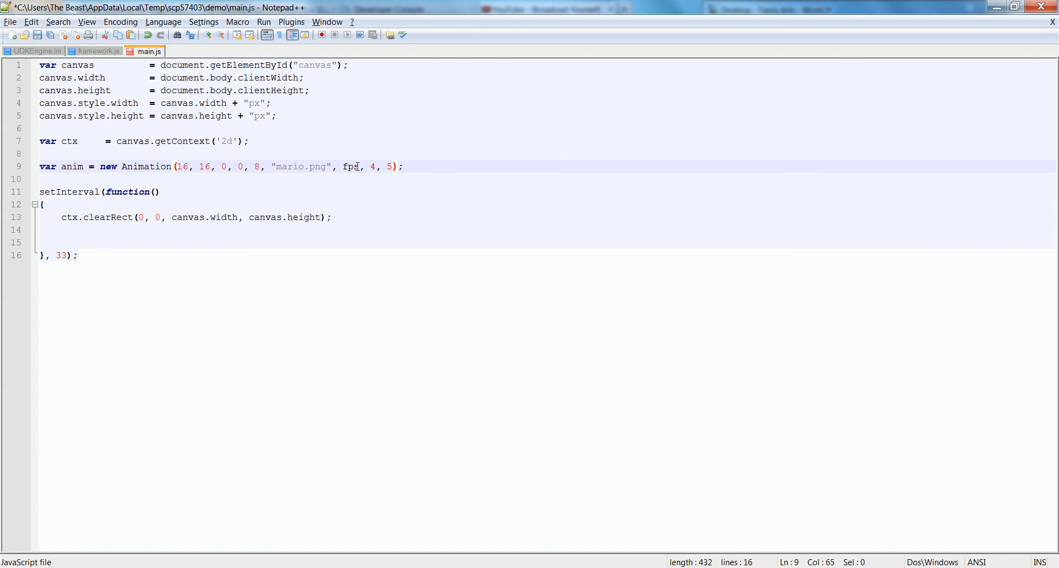
double_click(351, 166)
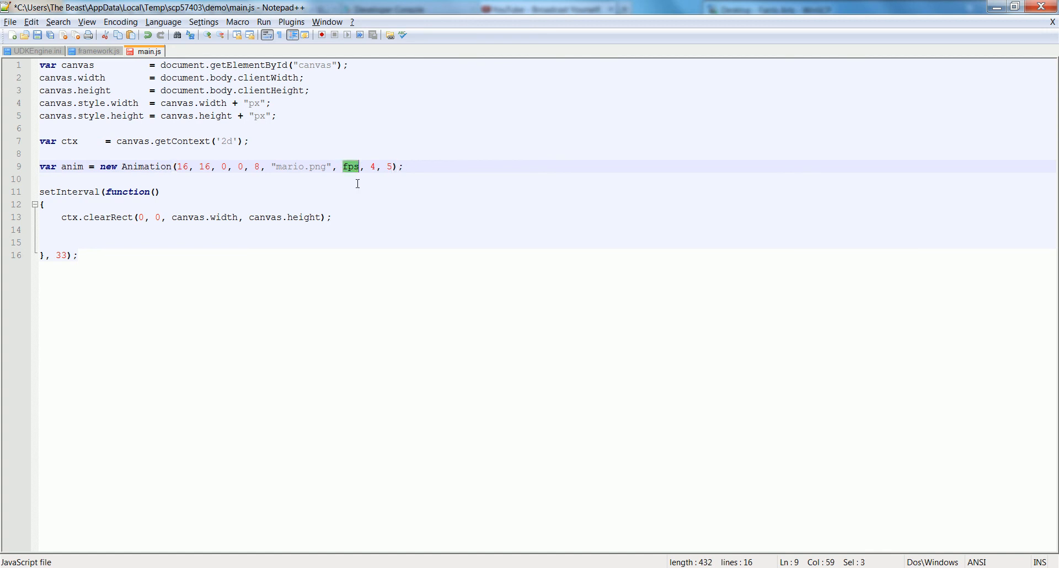
type("12")
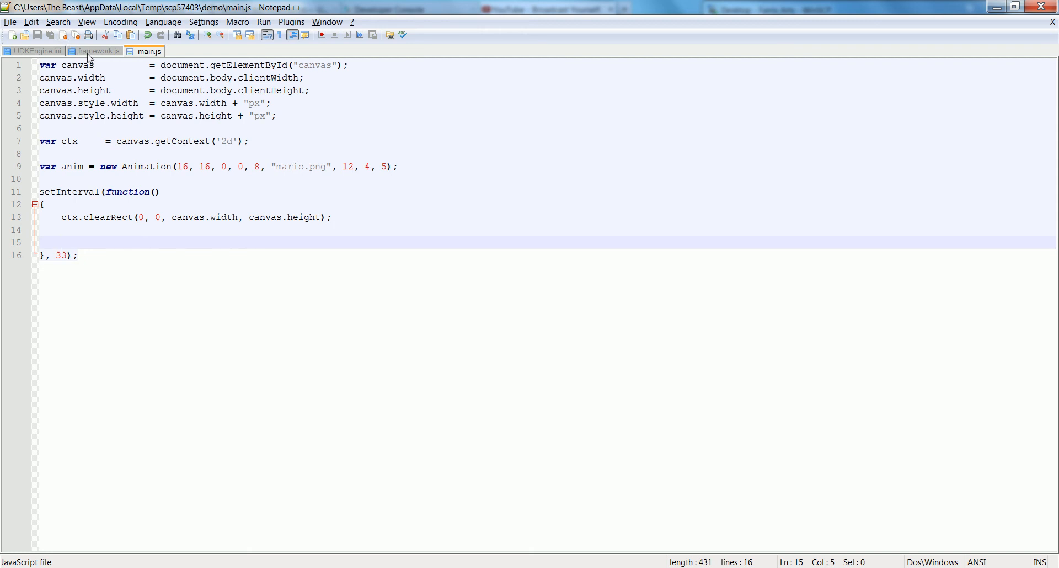
left_click(98, 51)
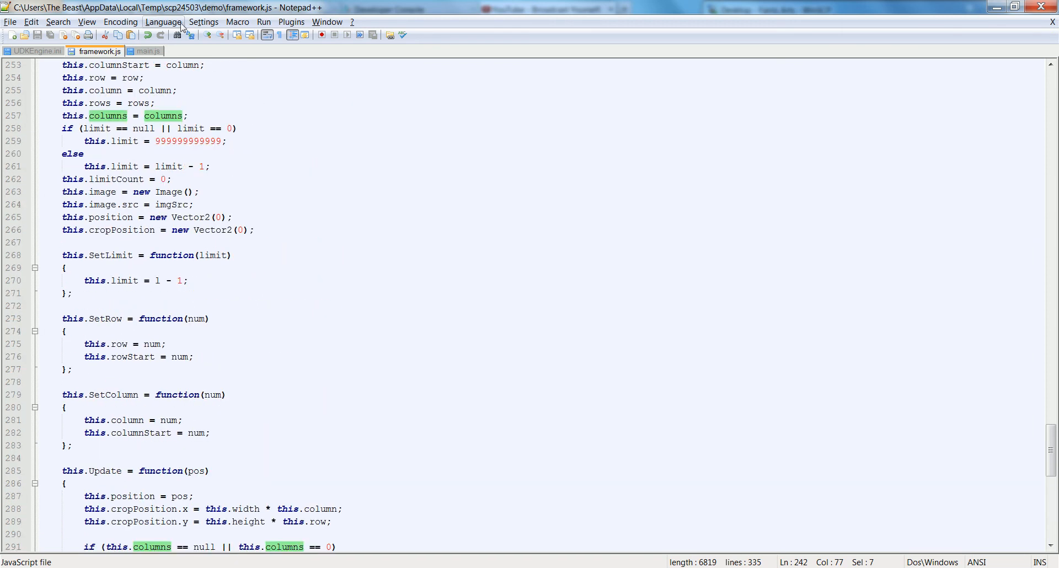
Set the animation's position to (50, 50) with anim.position = Set(50, 50); in main.js
left_click(149, 50)
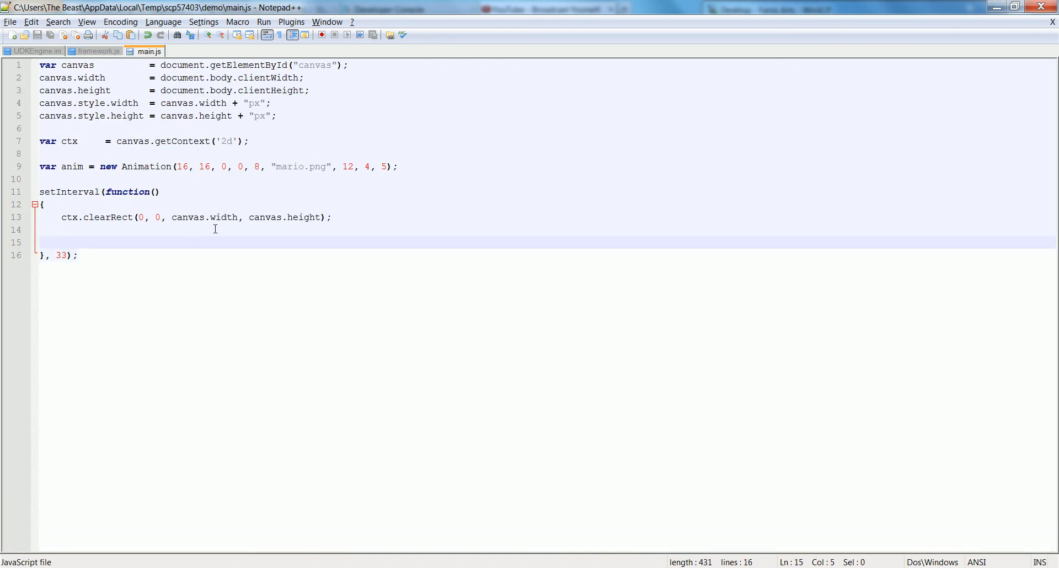
left_click(399, 166)
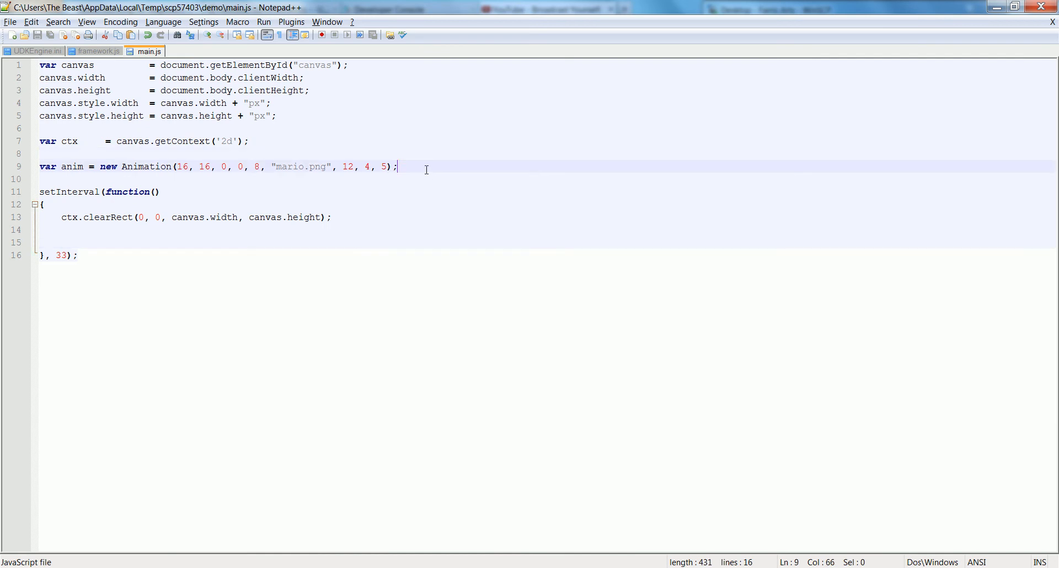
type("anim.pos")
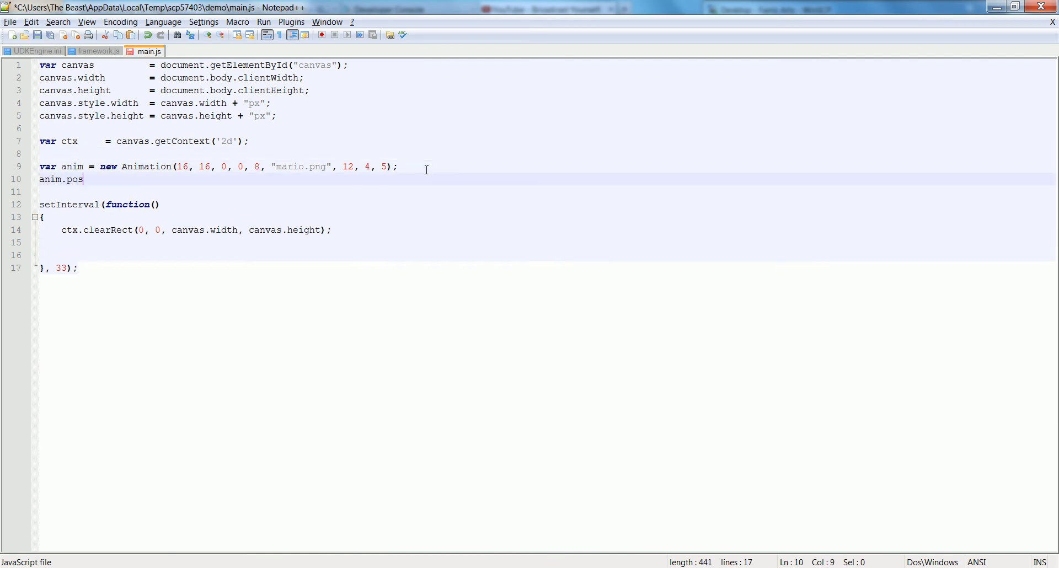
type("ition =")
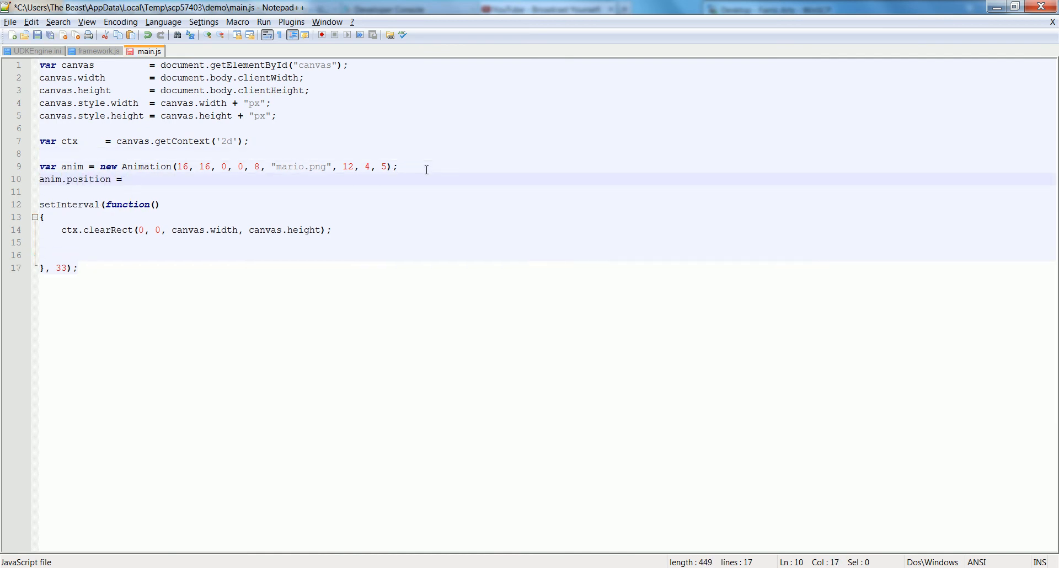
type("Set")
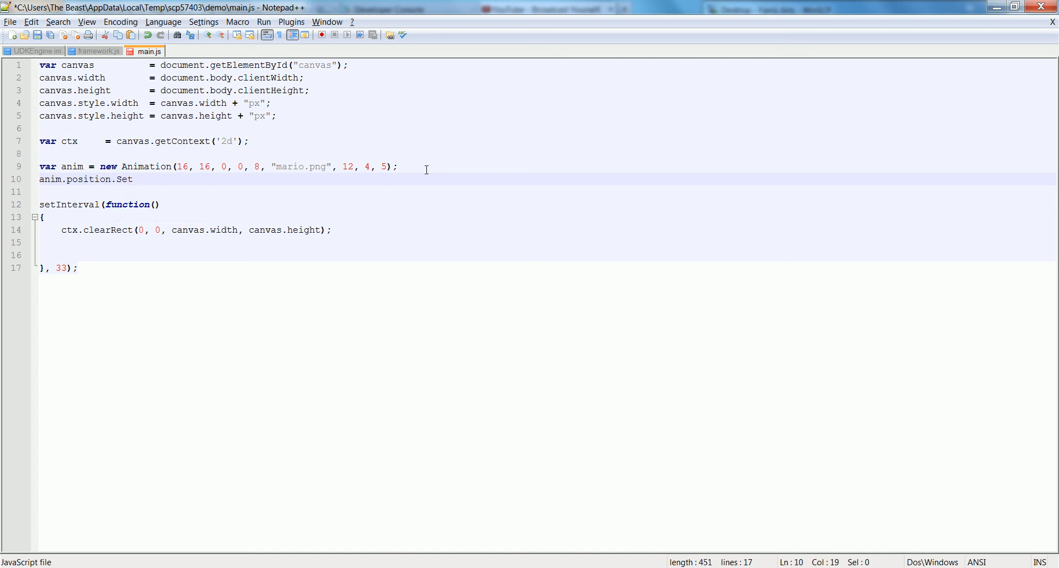
type("(")
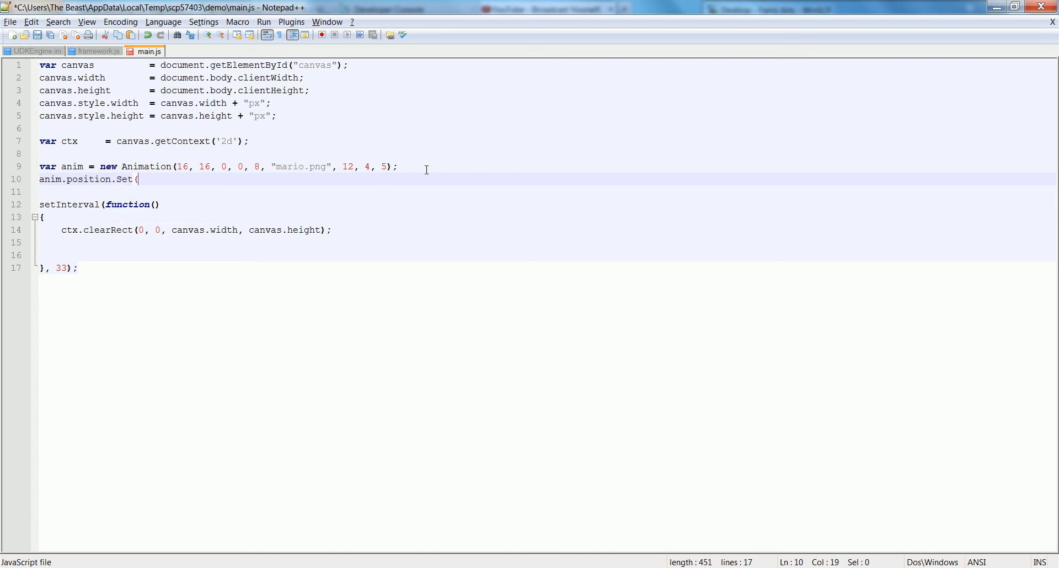
type("50, 50);")
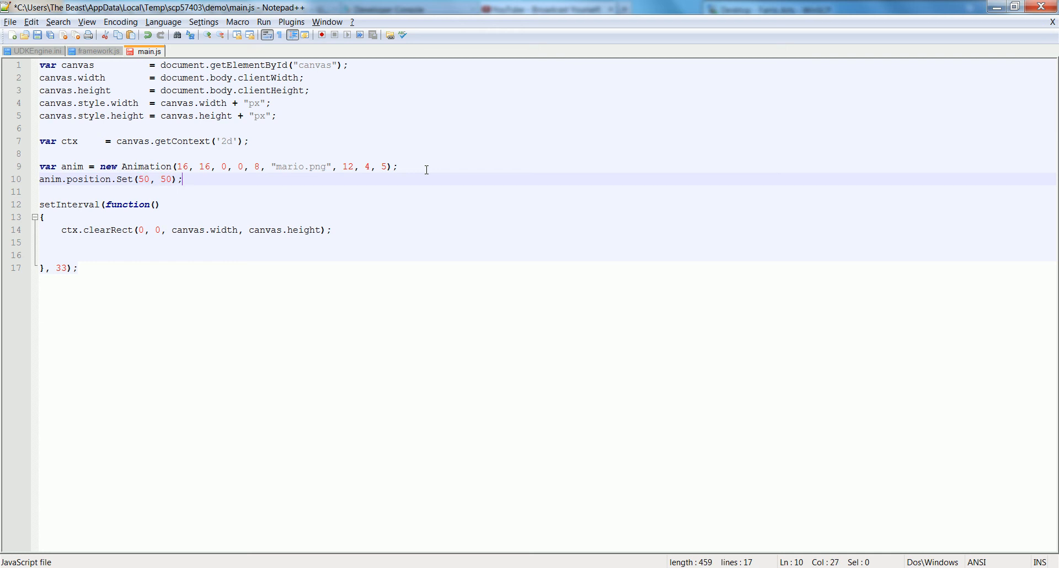
Call anim.Draw(ctx) inside the interval loop after clearing the canvas
type("an")
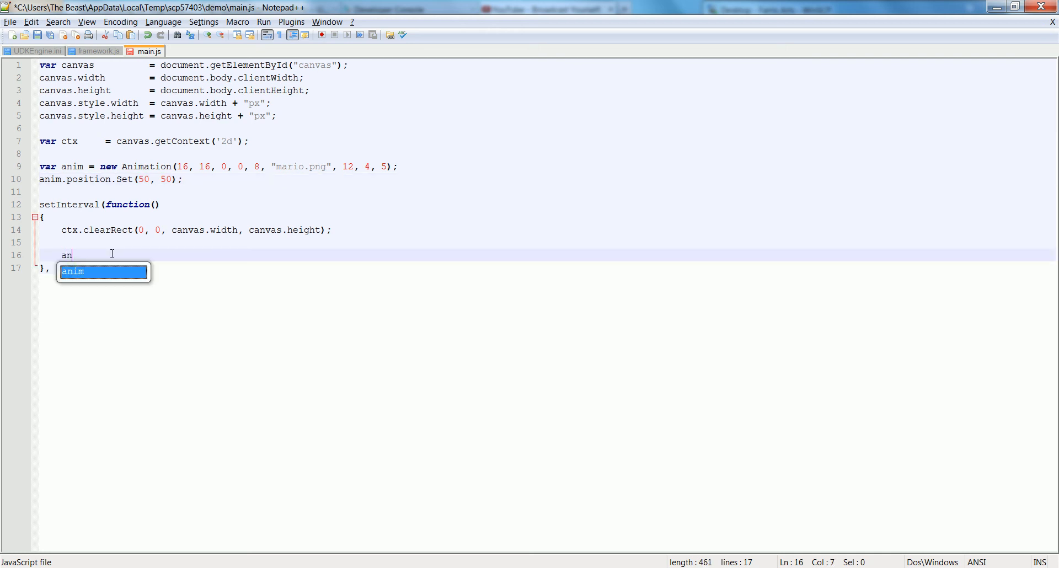
type("im.")
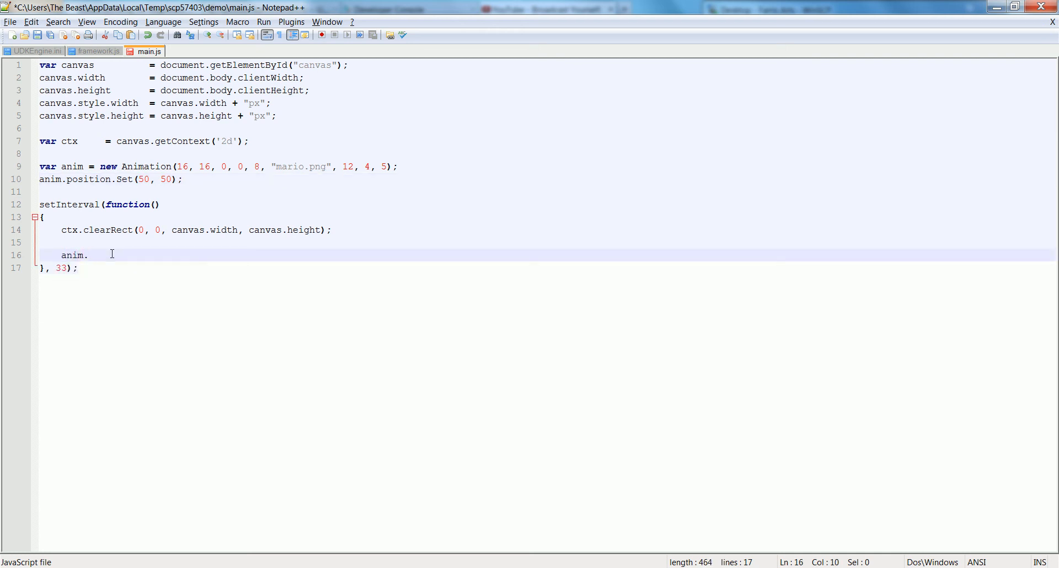
type("Draw(ctx);")
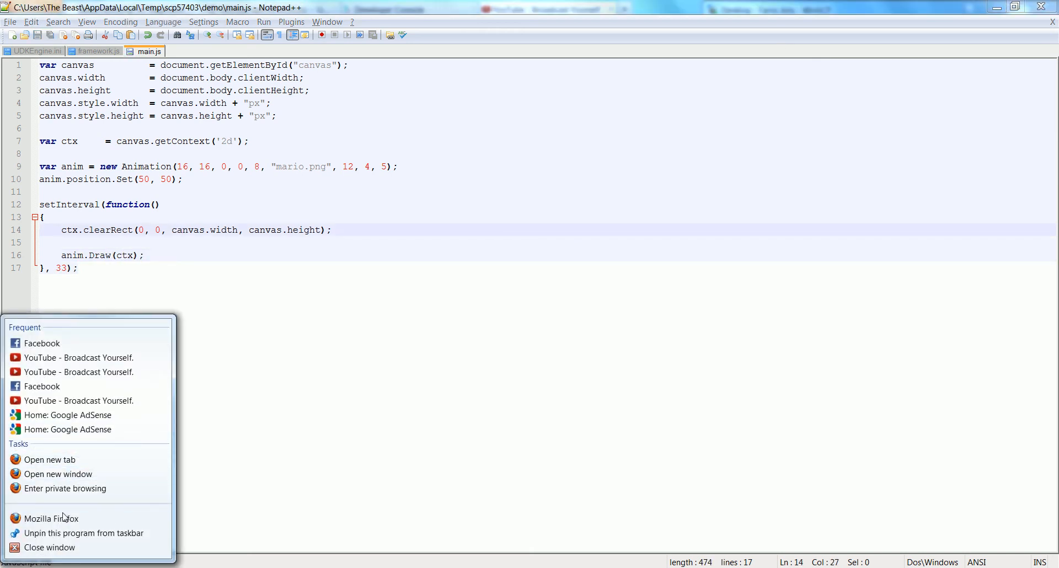
Load the farrisarts.com/demo/ page in Firefox to check the drawn Mario sprite
left_click(51, 519)
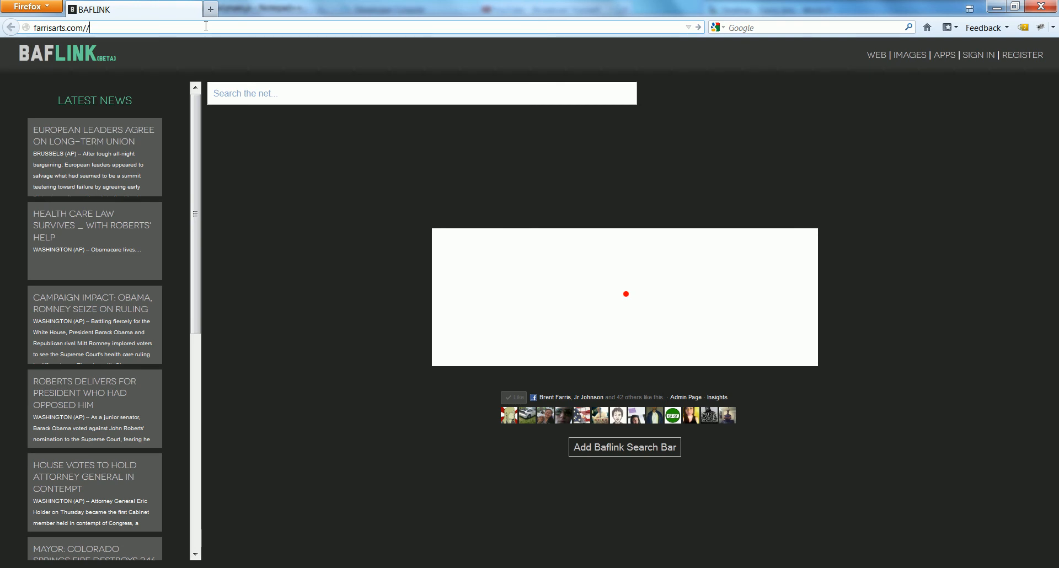
type("demo/")
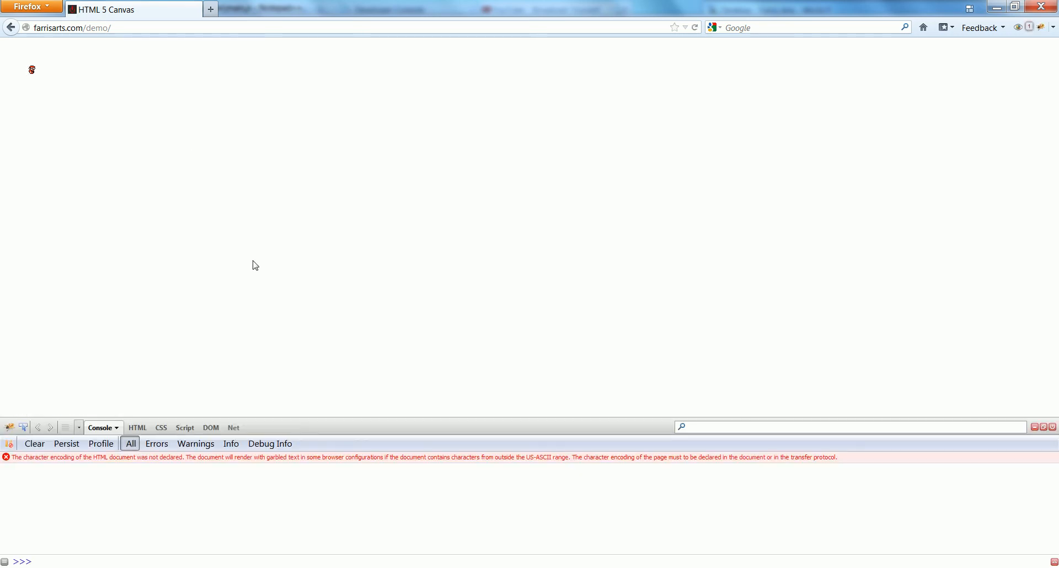
mouse_move(143, 229)
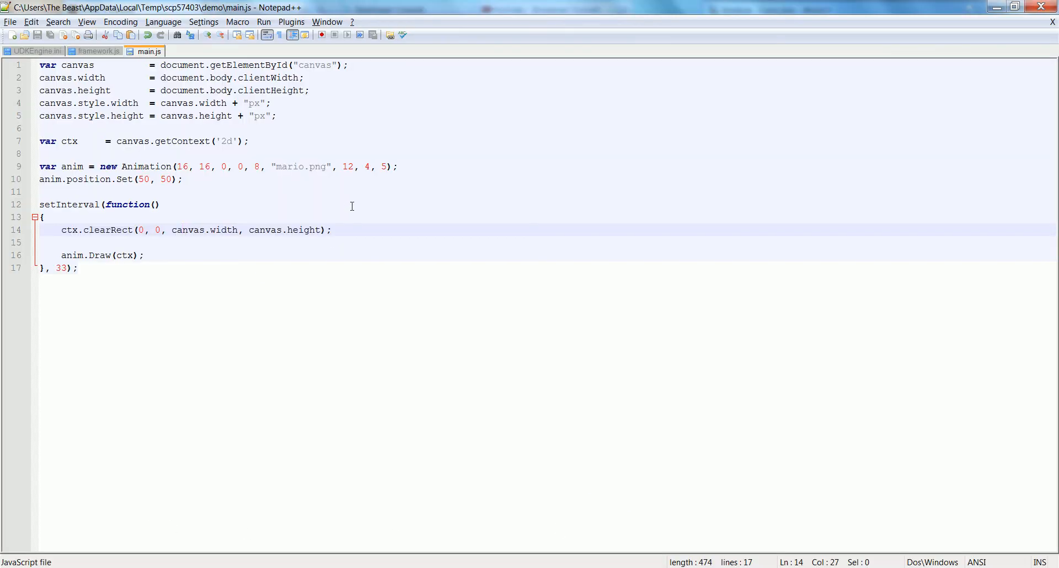
Add a separate setInterval loop above the draw loop that calls anim.Update()
left_click(156, 204)
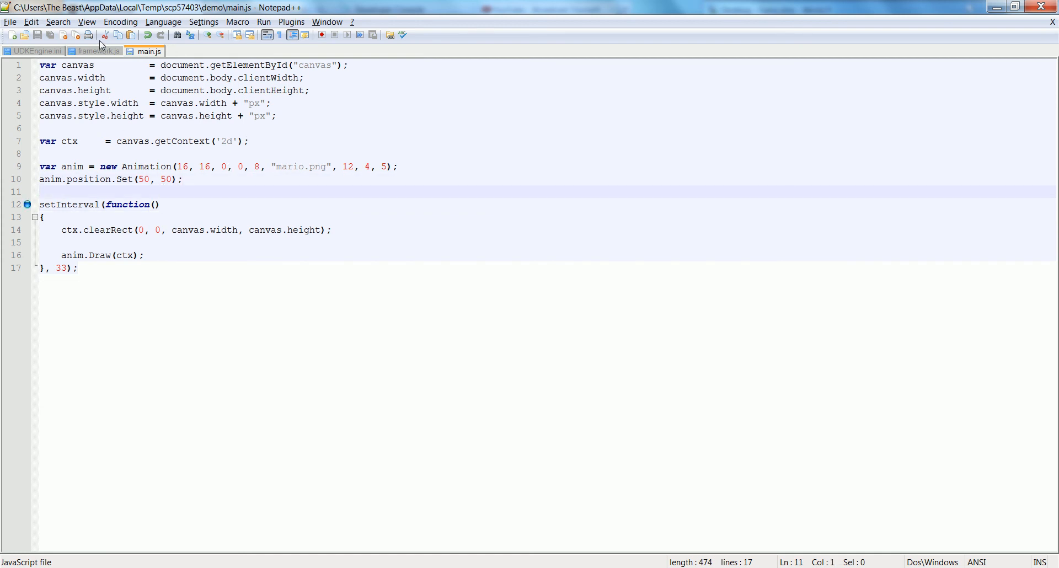
left_click(95, 51)
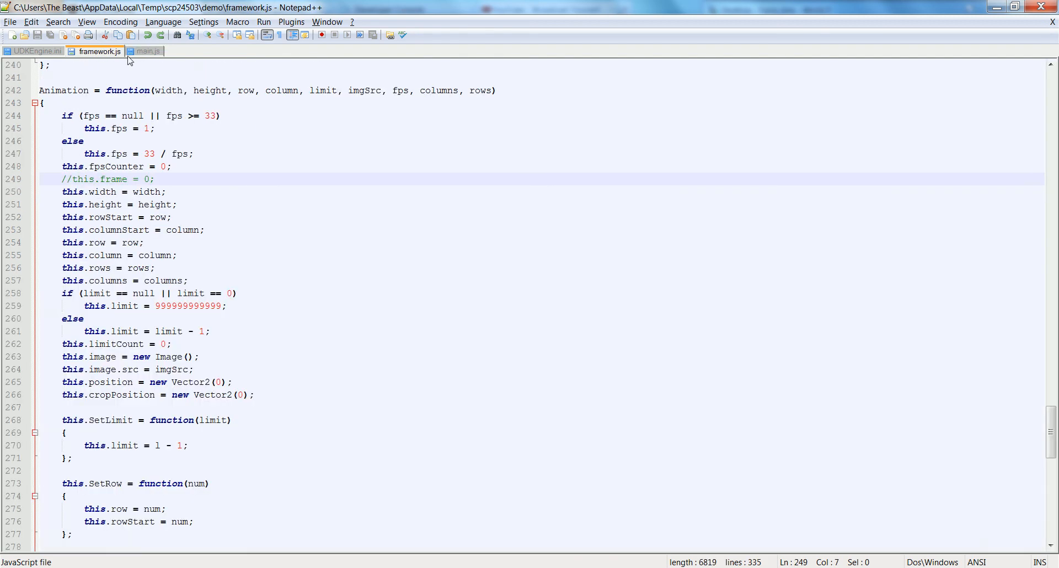
left_click(144, 51)
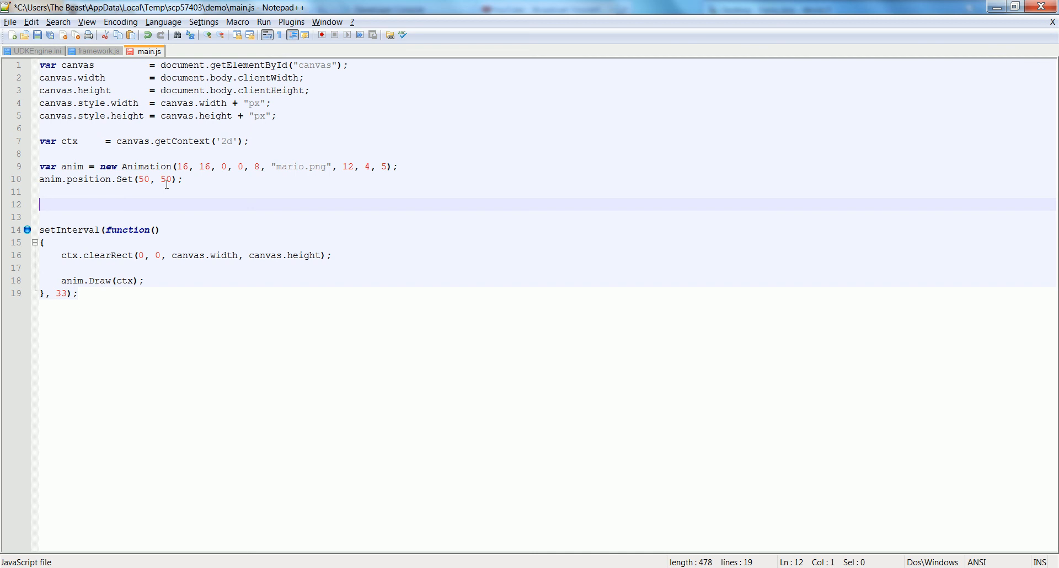
type("setInterval(")
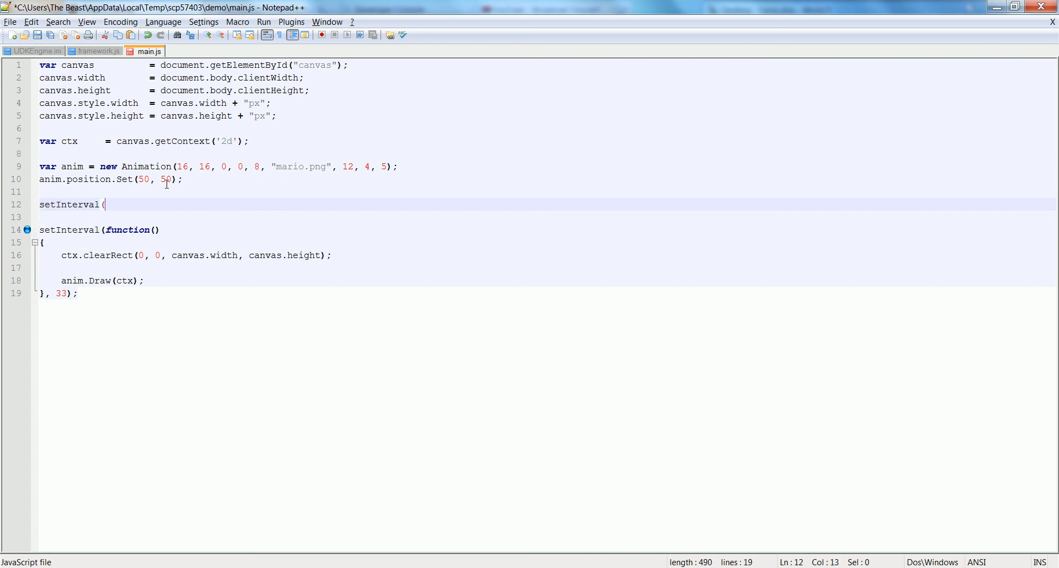
type("function()")
type("}, 1);")
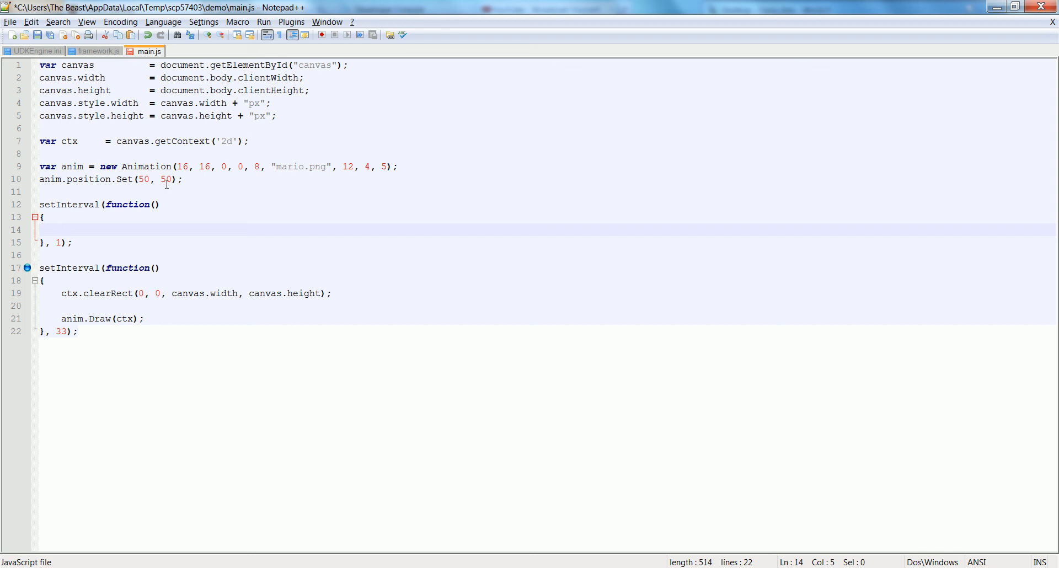
type("anim.Upda")
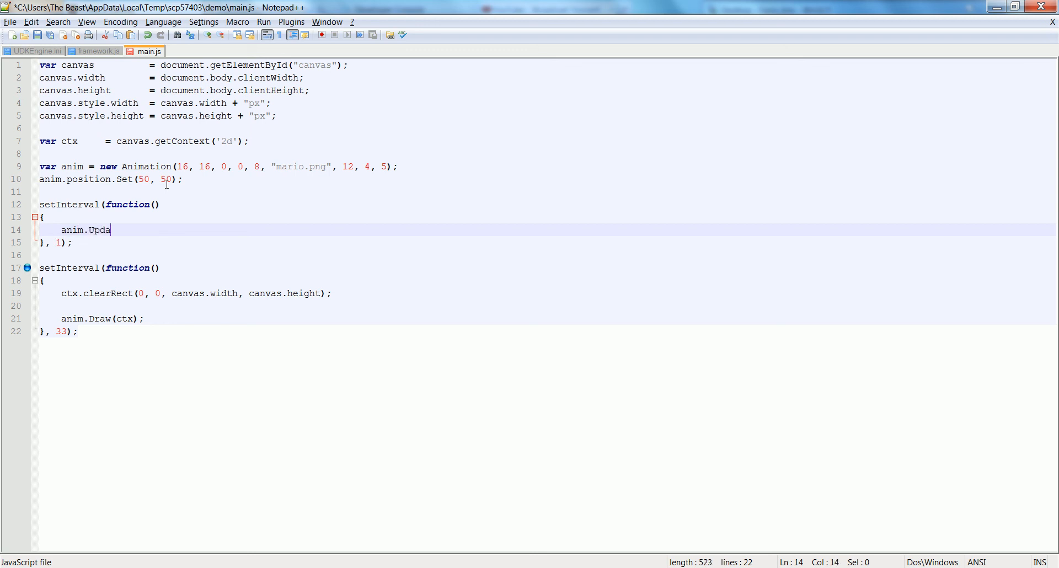
type("te();")
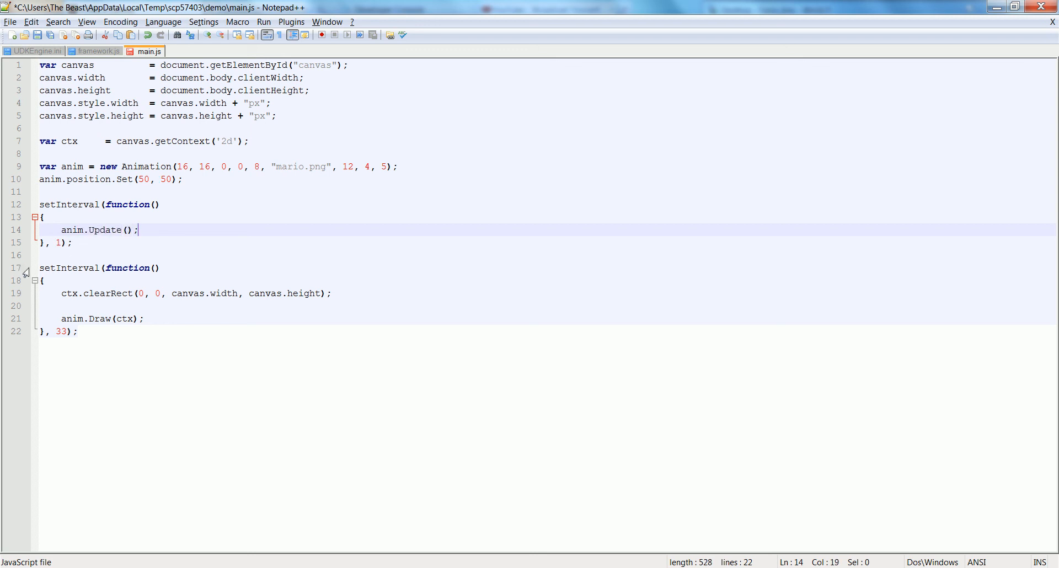
mouse_move(100, 125)
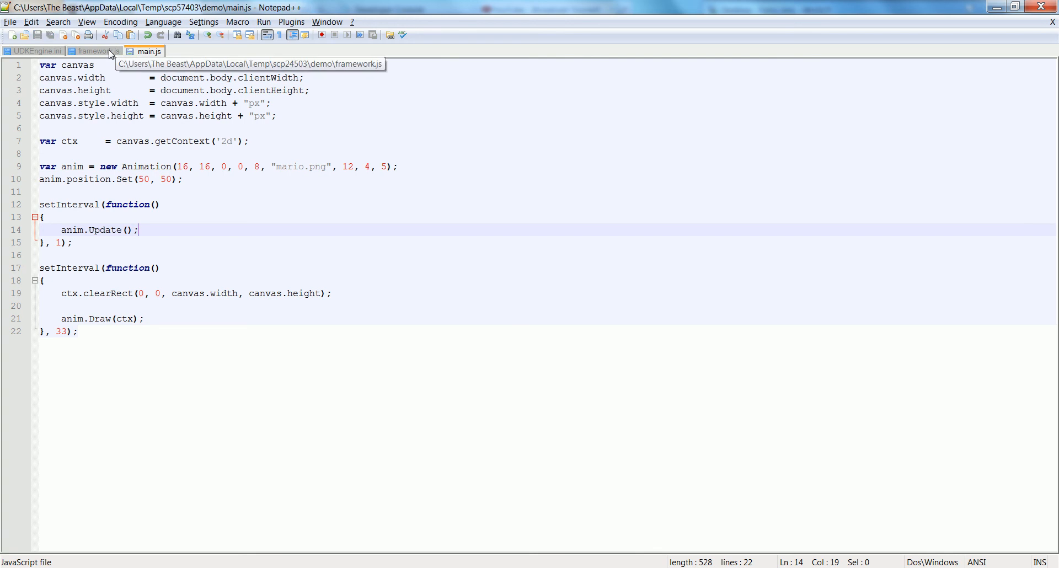
In framework.js Update, guard this.position = pos with if (pos != null) and add a blank line after it
left_click(94, 52)
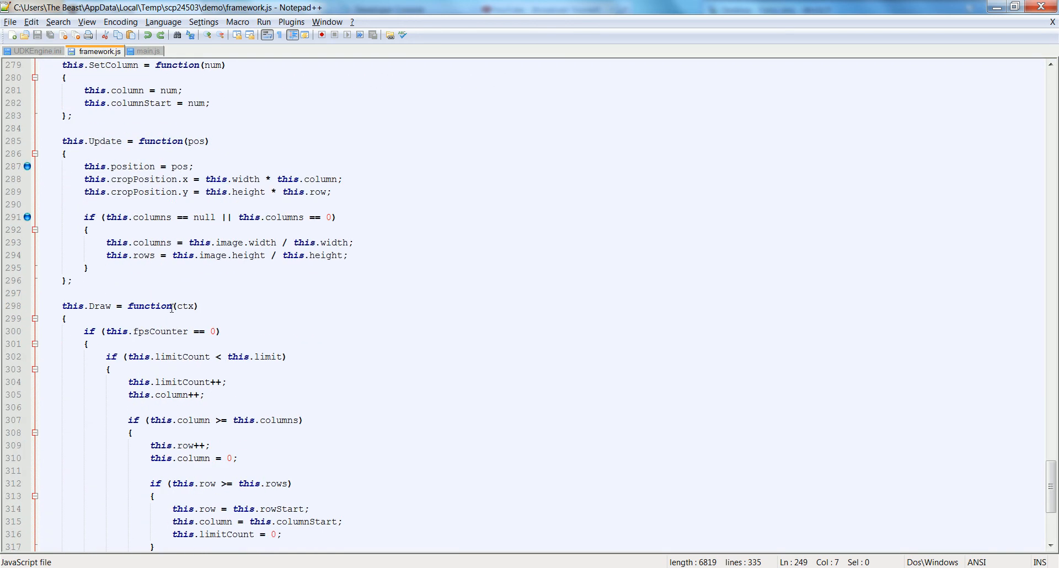
scroll("up", 3)
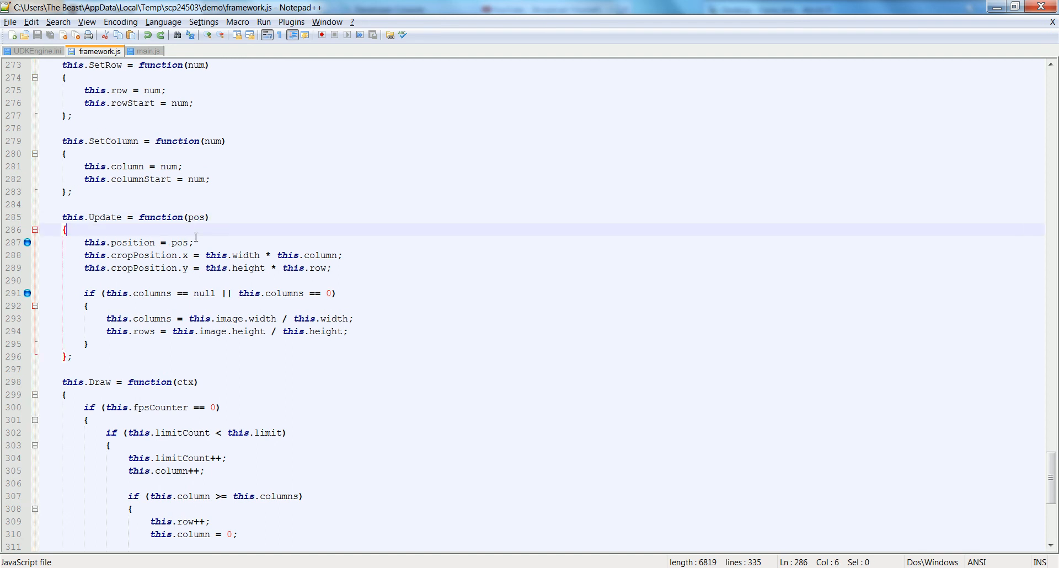
type("if (")
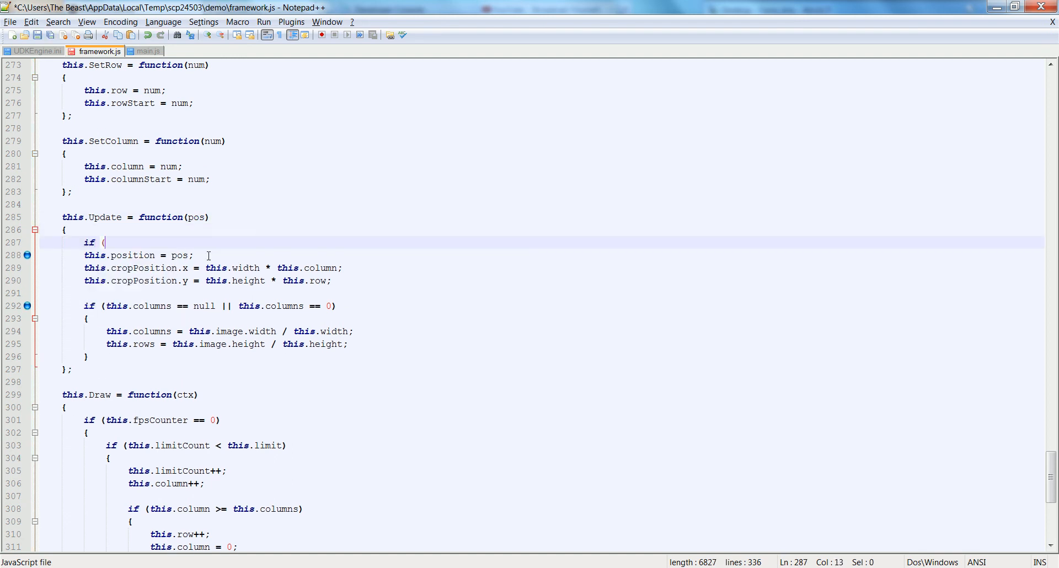
type("pos != null")
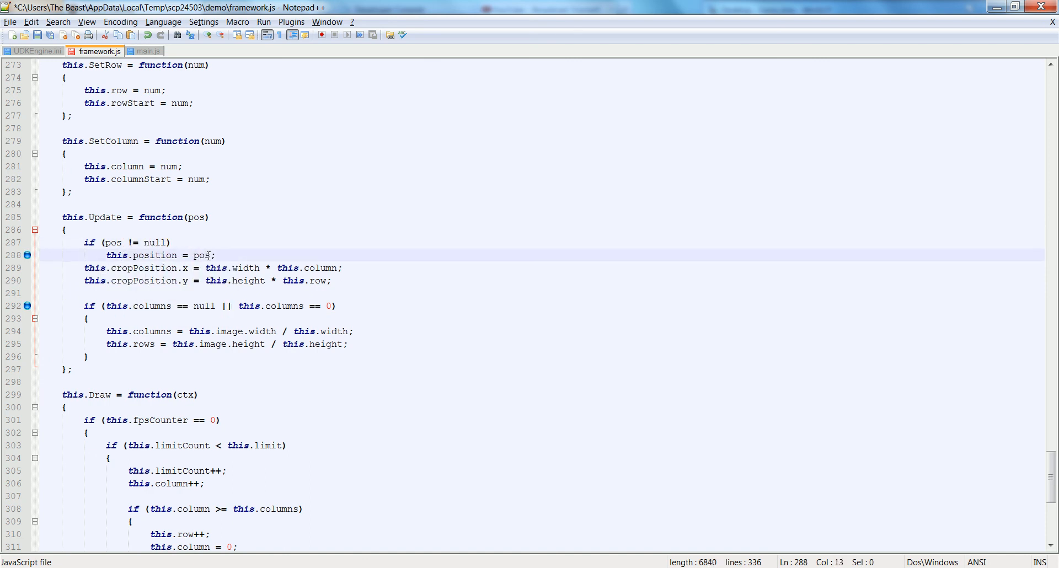
key("Enter")
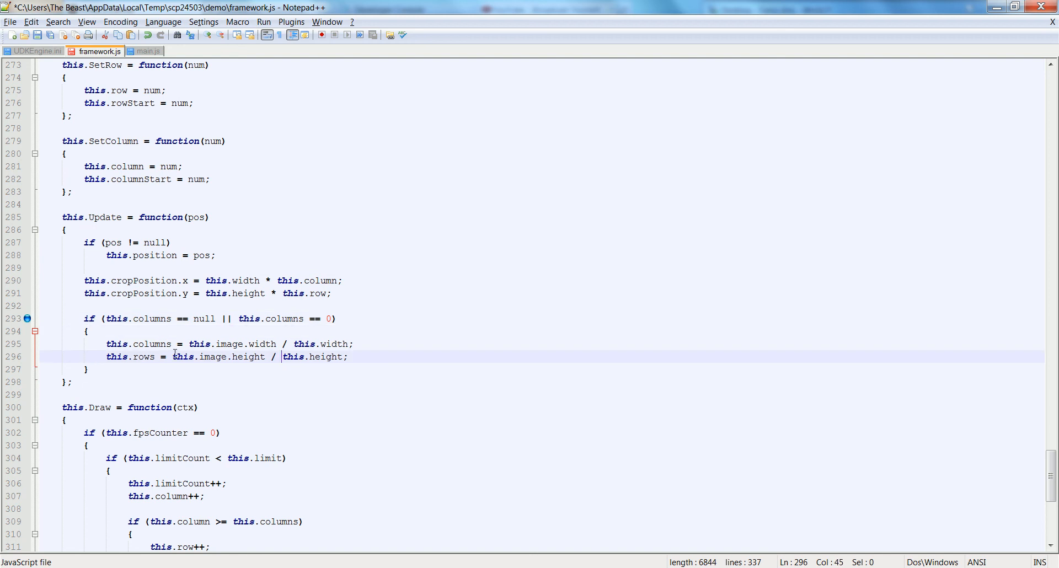
Extend the columns check with a this.rows == null || this.rows == 0 condition
left_click(331, 318)
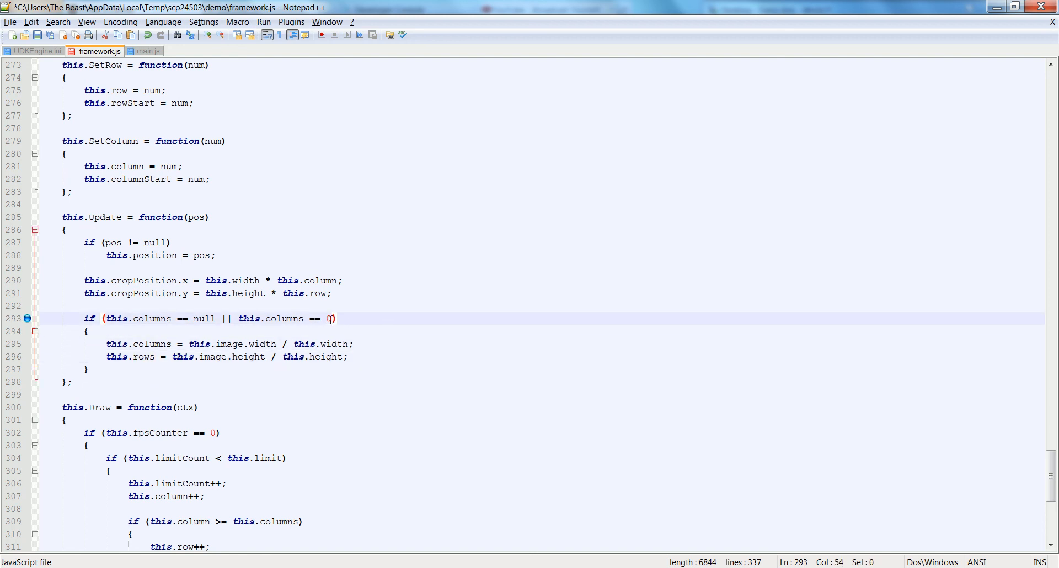
type("||")
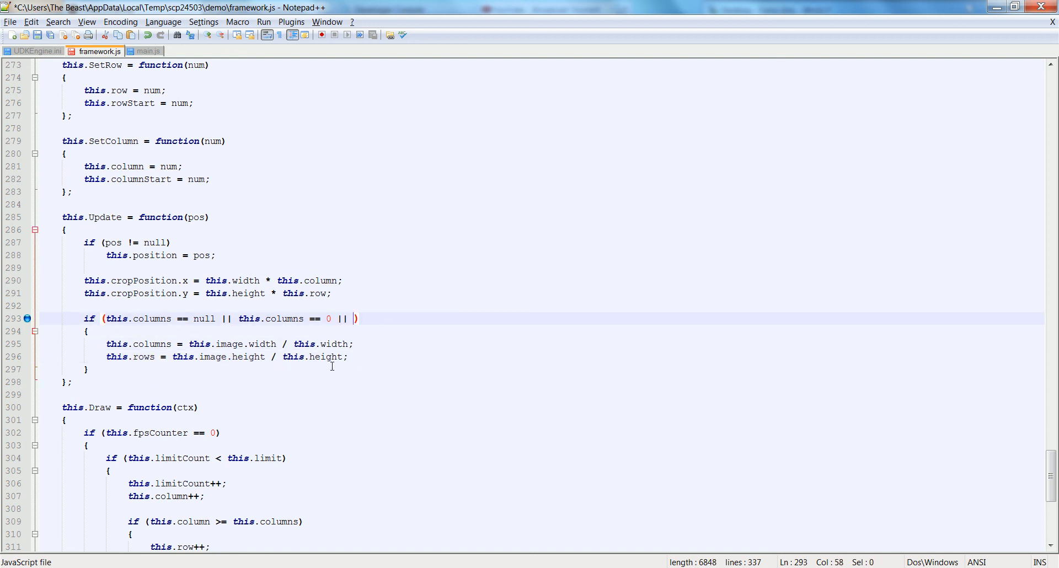
mouse_move(308, 332)
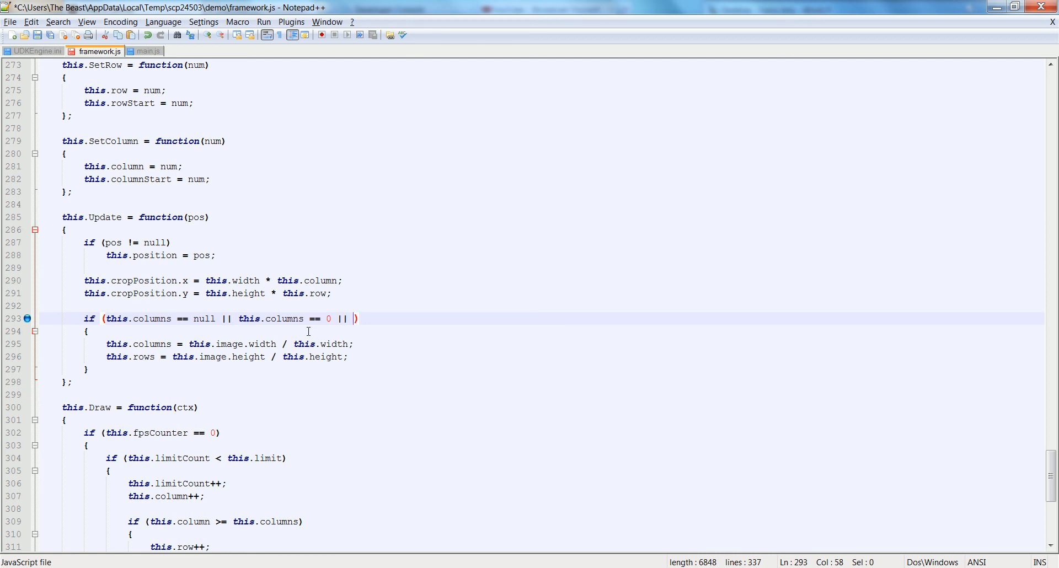
mouse_move(262, 317)
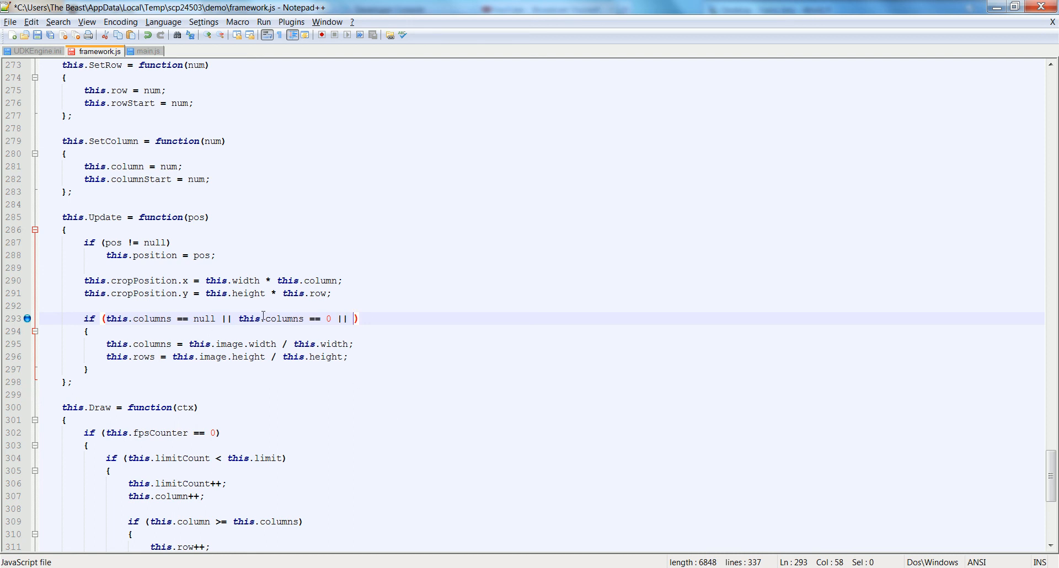
type("this.r")
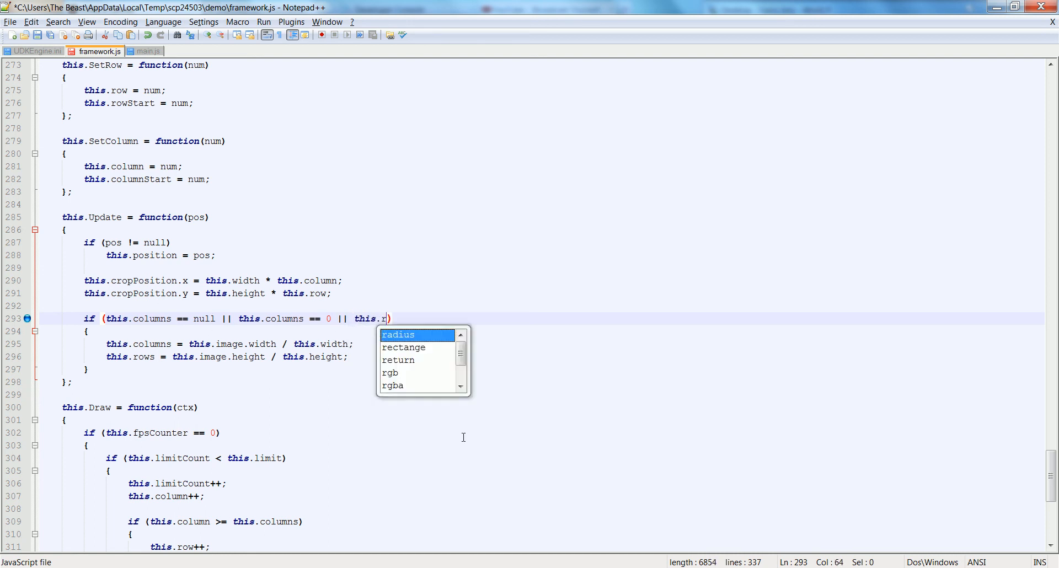
type("ows == null || this.rows ==")
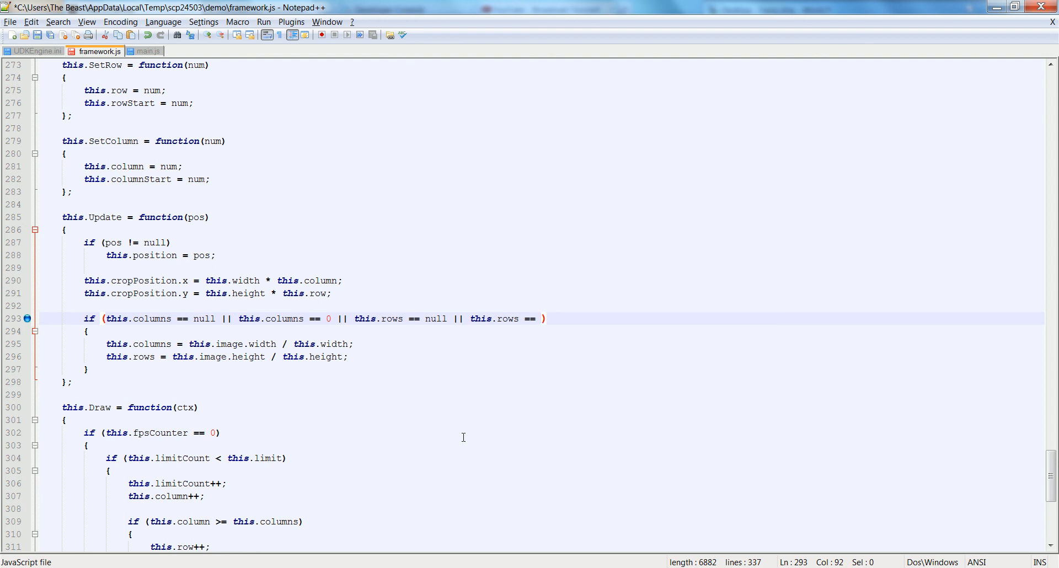
type("0")
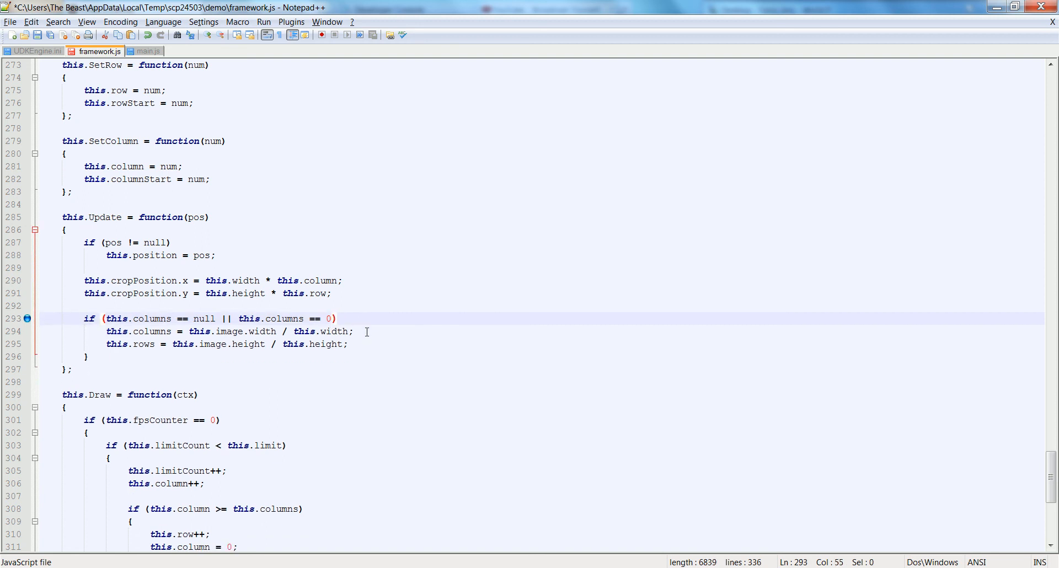
Move the rows calculation under its own if (this.rows == null || this.rows == 0) guard
key("Delete")
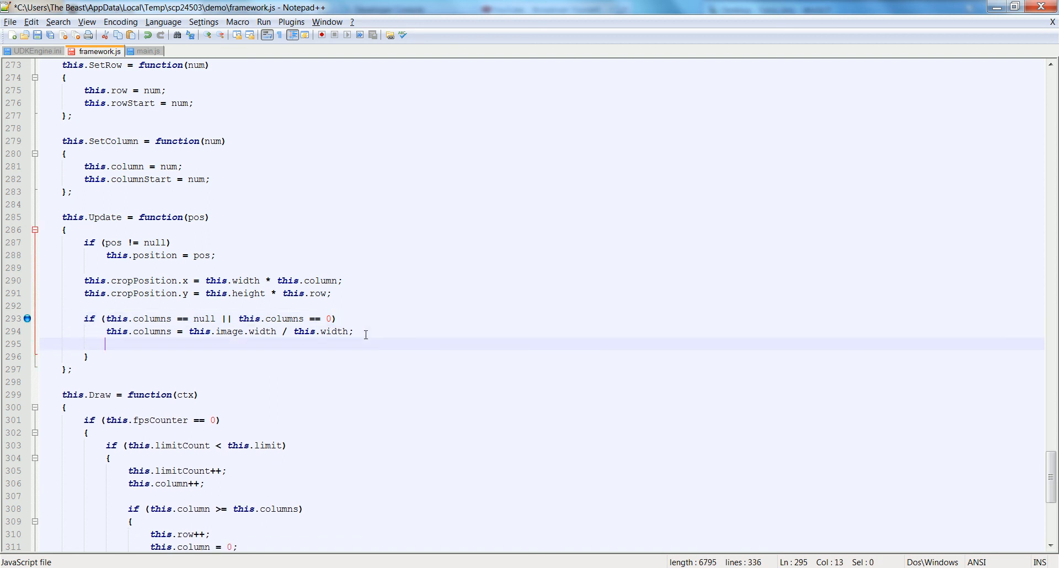
type("if (this.rows == null || this.rows == 0)")
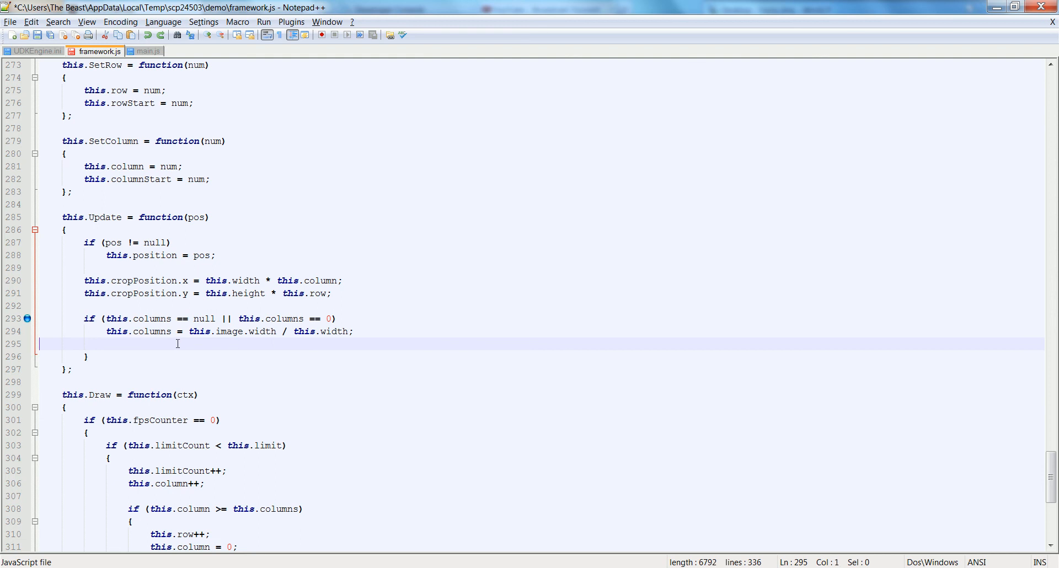
type("this.rows = this.image.height / this.height;")
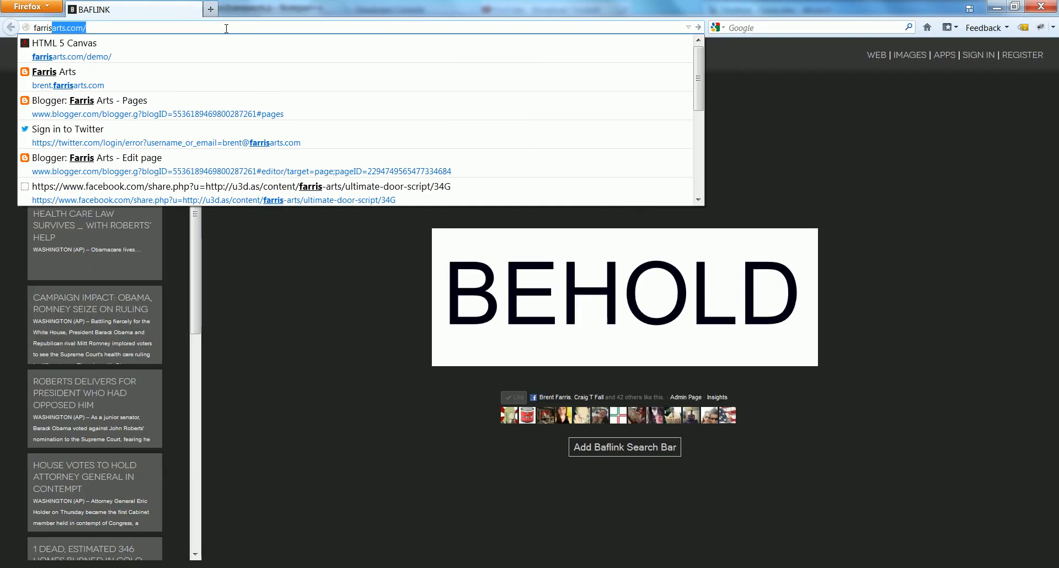
Load the farrisarts.com HTML 5 Canvas demo page in Firefox to test the animation
left_click(71, 57)
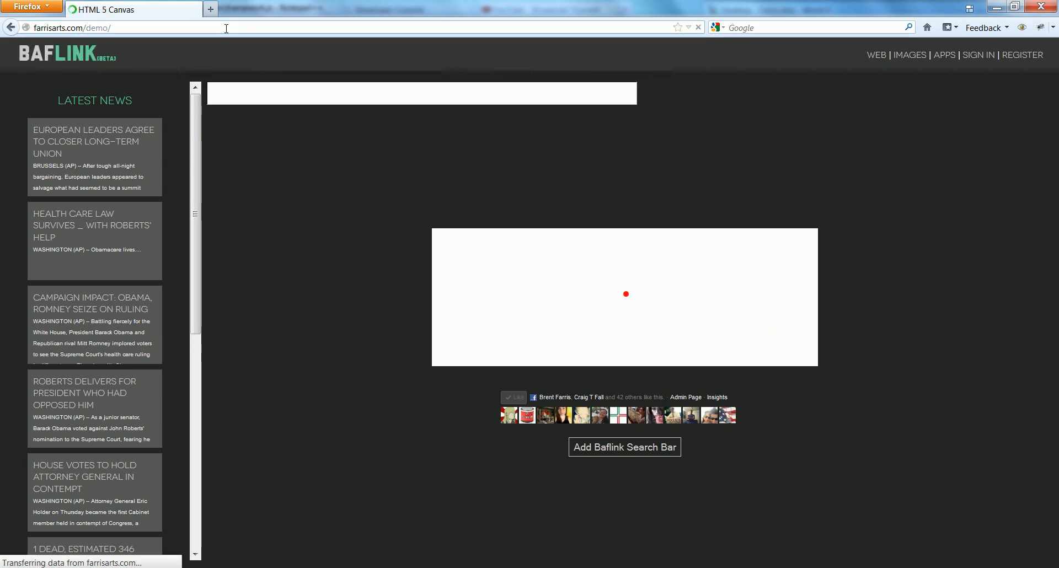